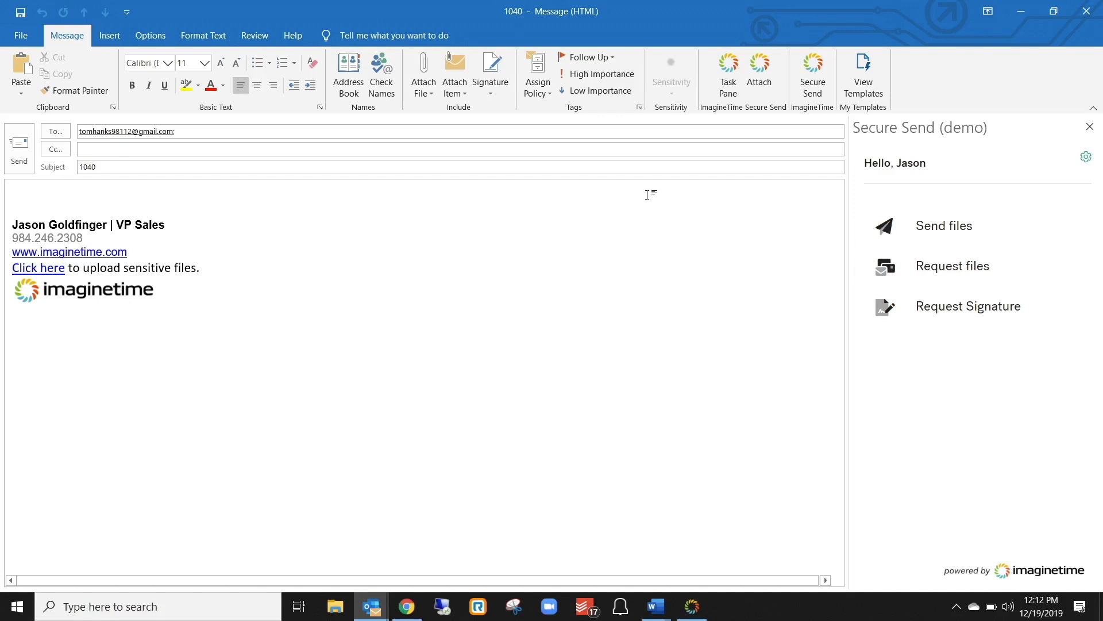
Step: Start a Secure Send file share and add 1040.pdf to the upload list
click(22, 197)
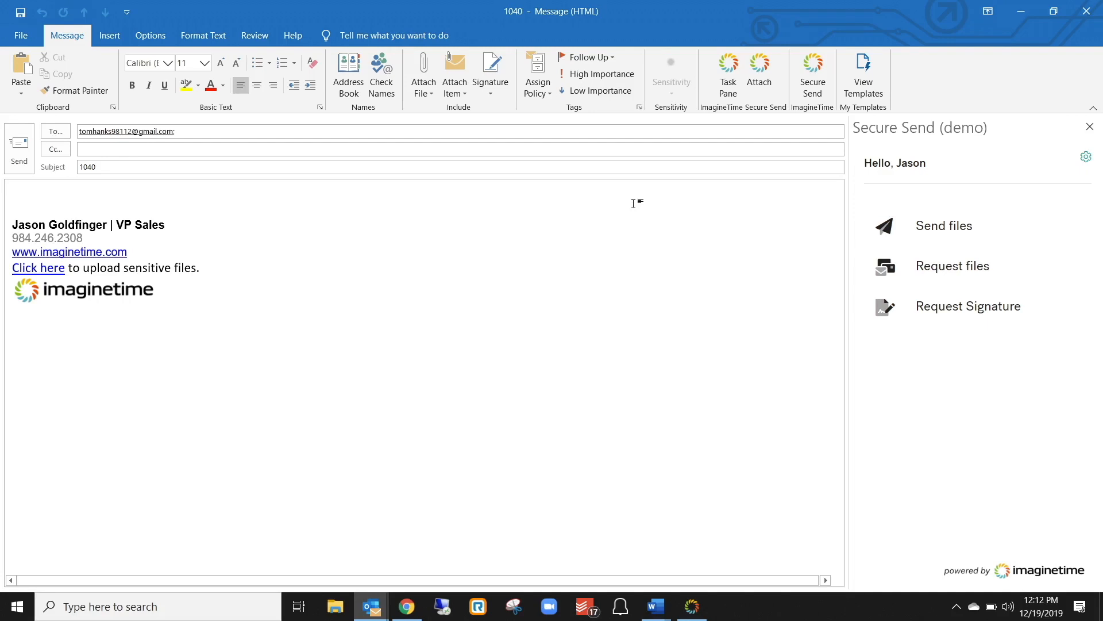
click(12, 197)
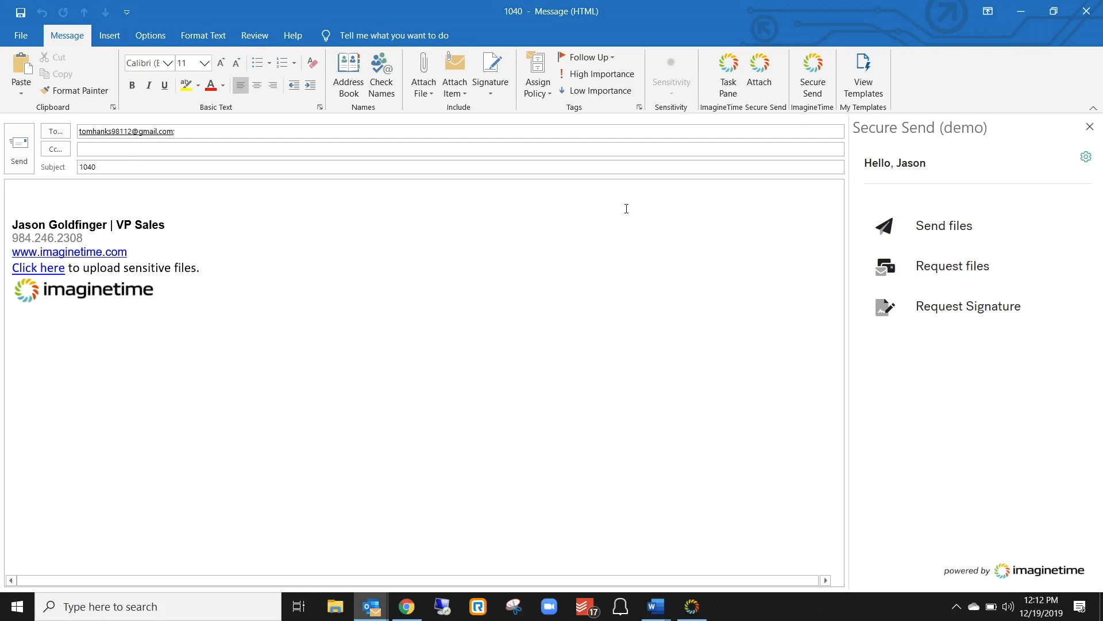
mouse_move(855, 216)
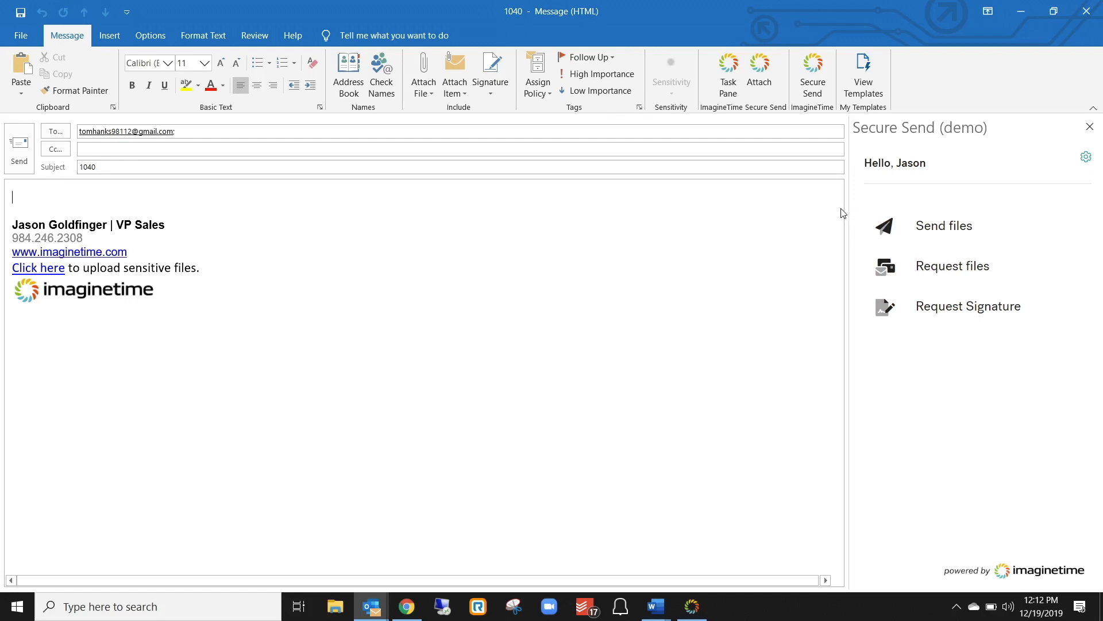
mouse_move(871, 196)
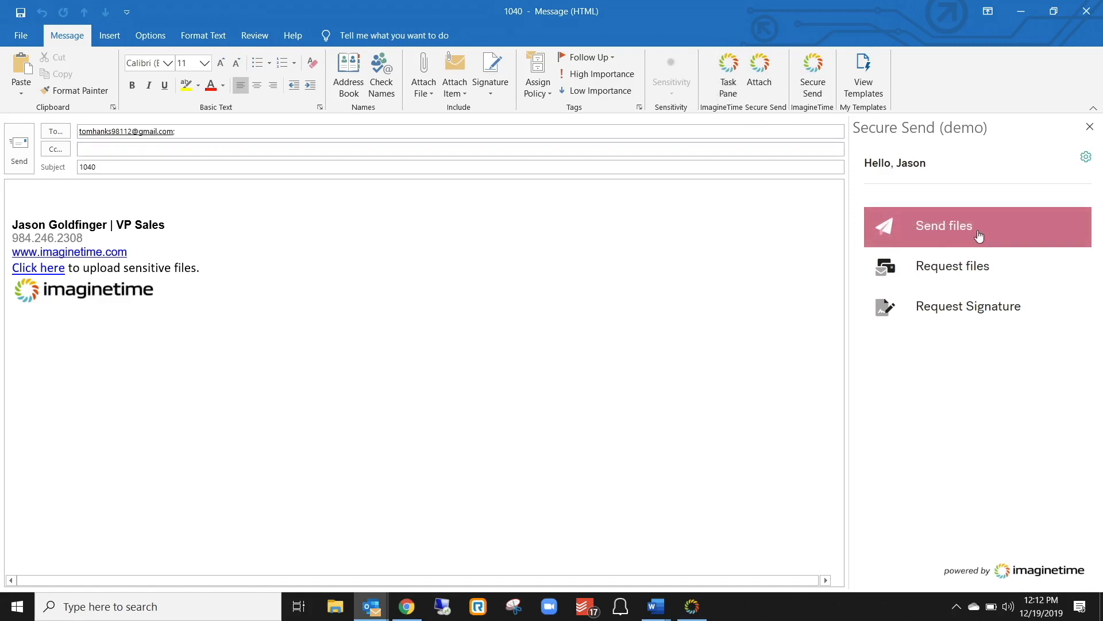
click(943, 226)
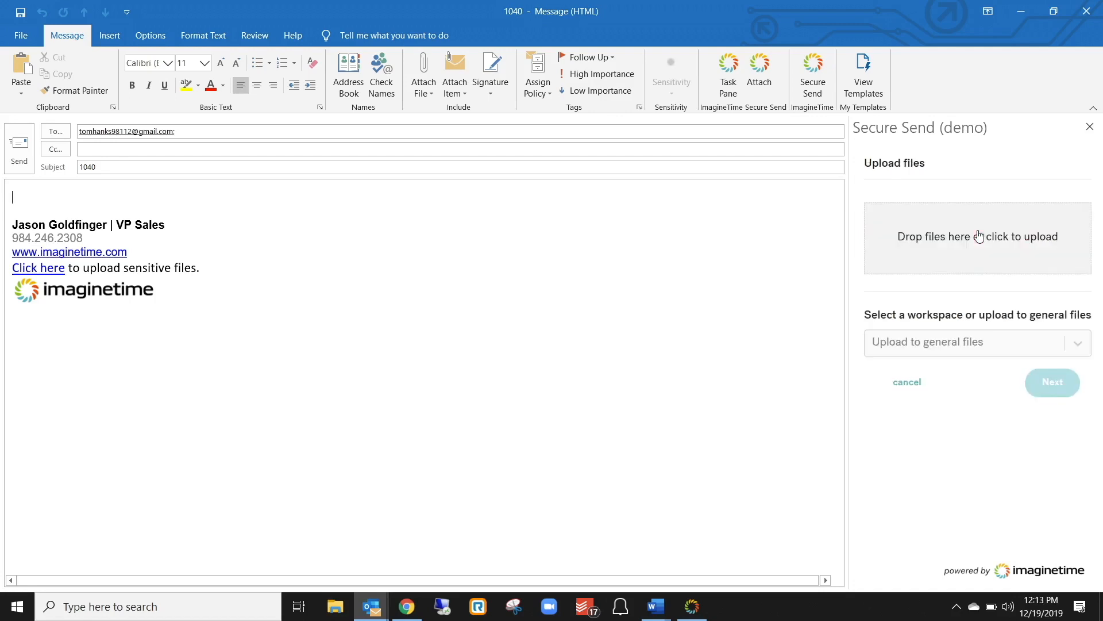
mouse_move(948, 245)
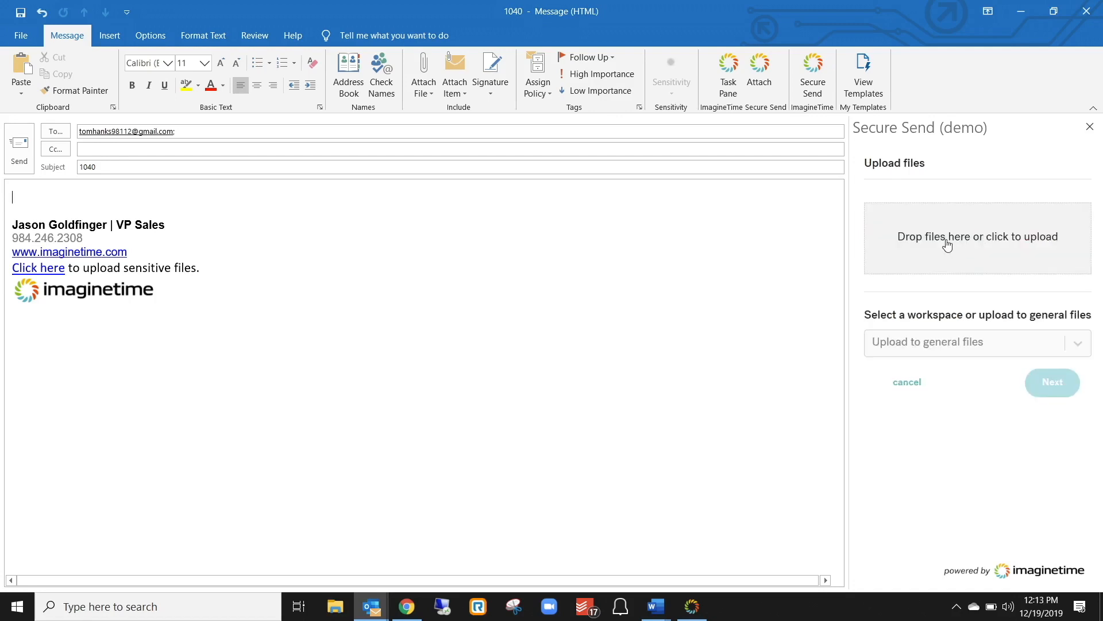
mouse_move(951, 248)
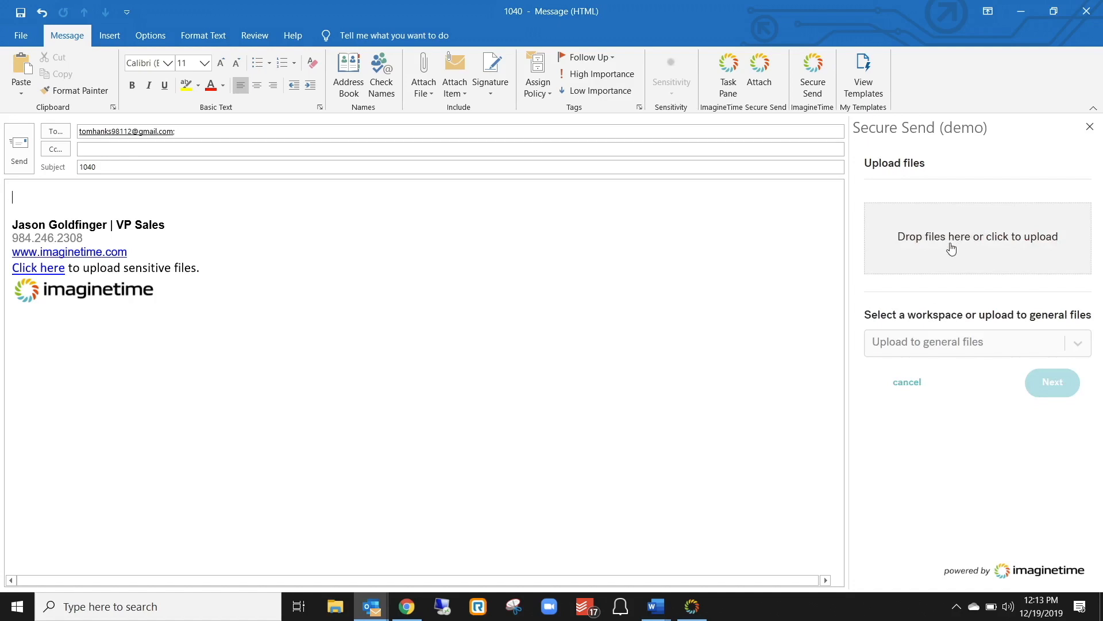
mouse_move(965, 249)
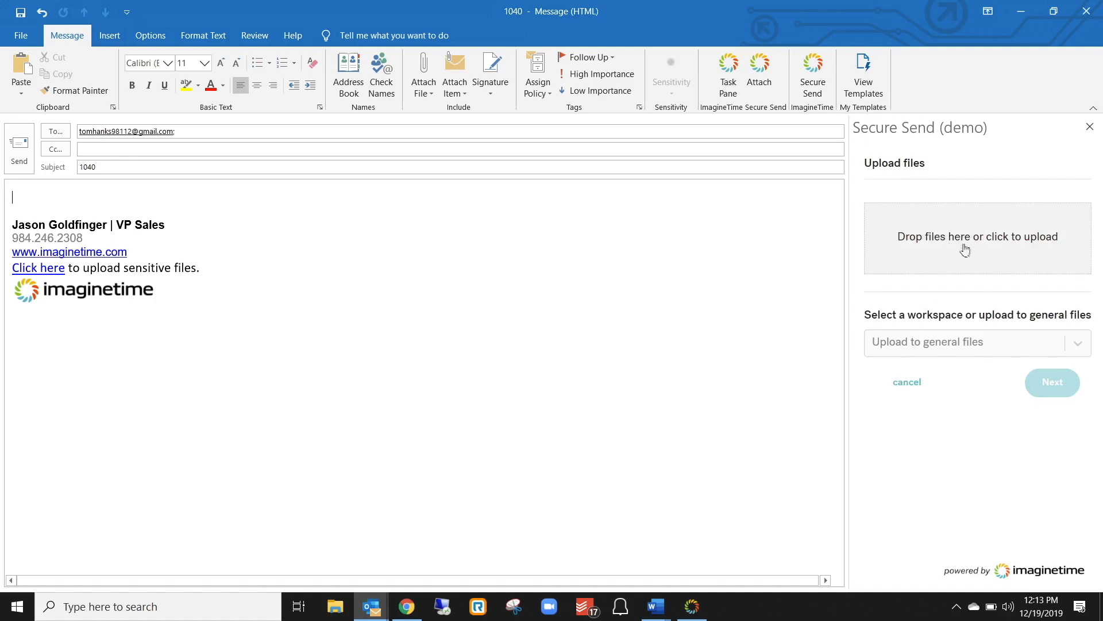
click(977, 237)
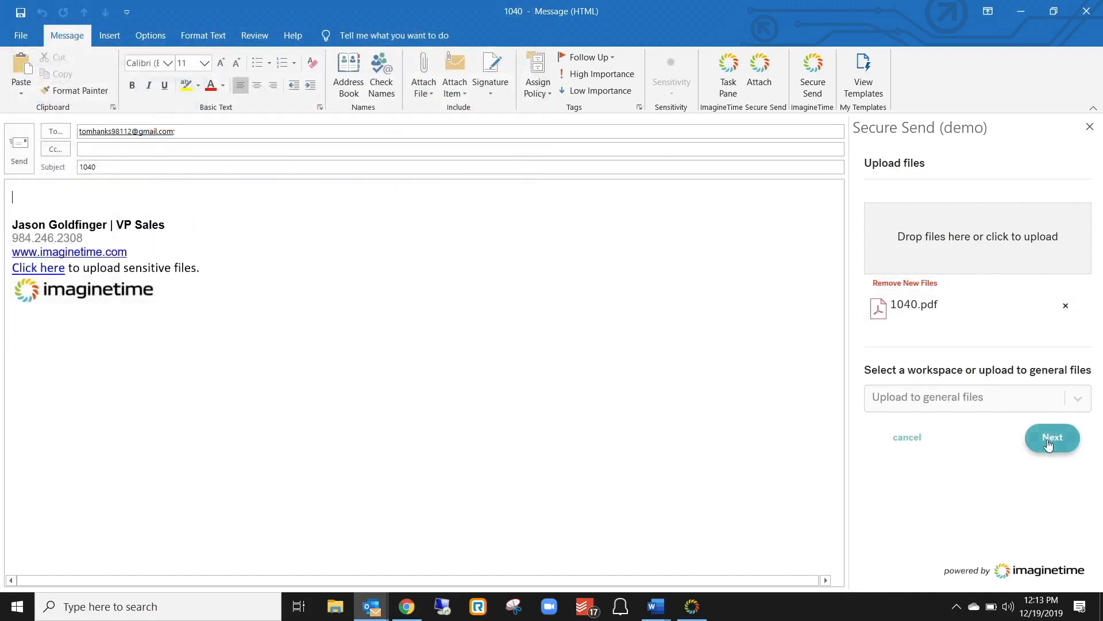
click(1053, 437)
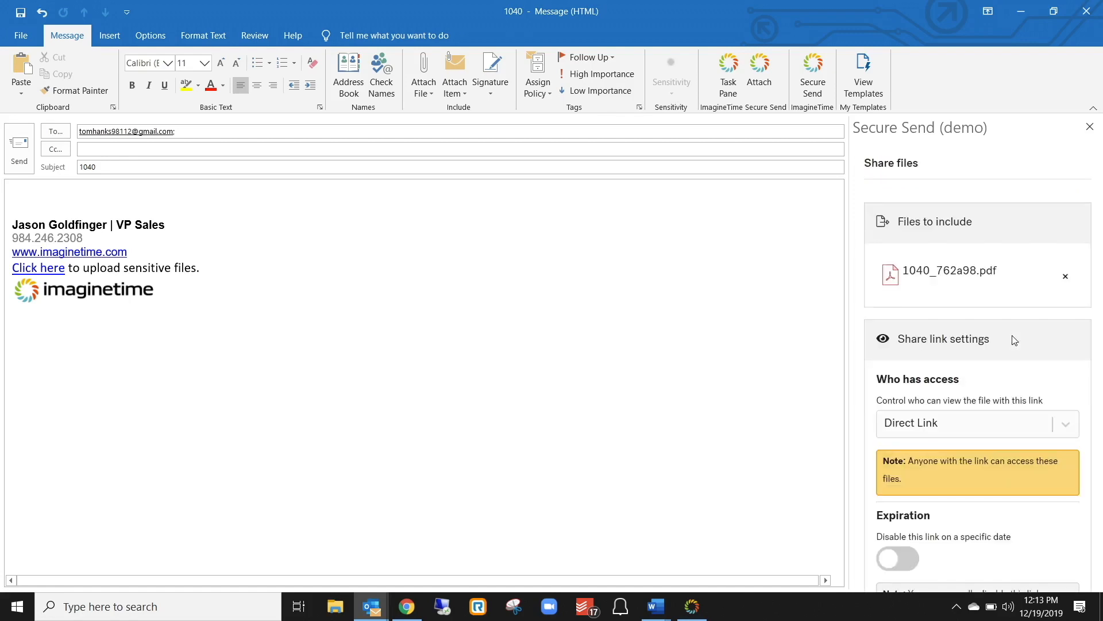
mouse_move(1014, 382)
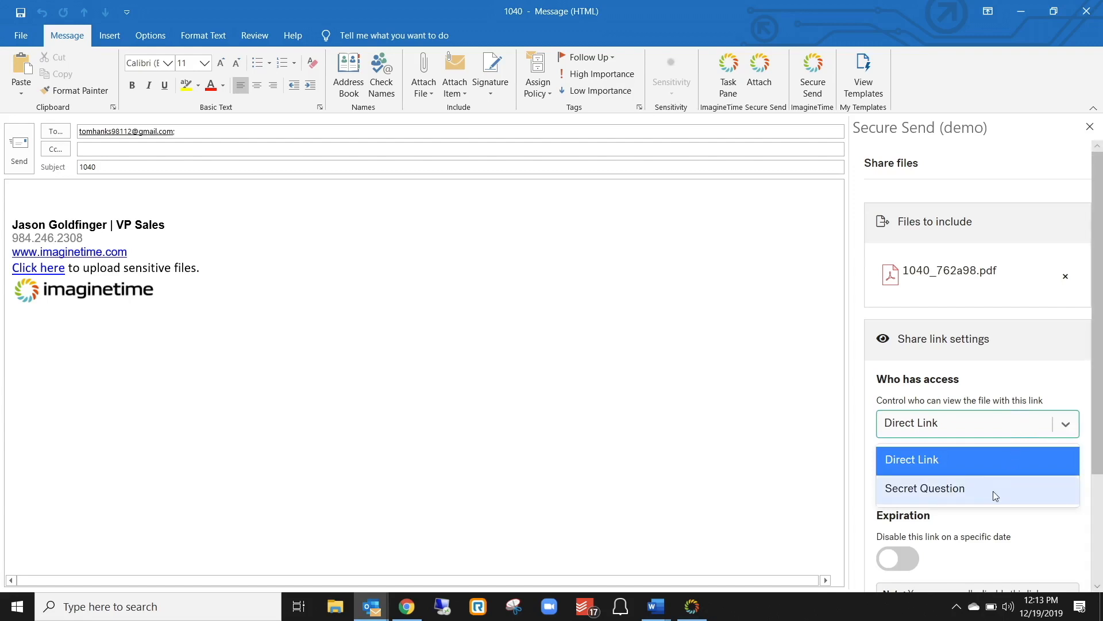
mouse_move(990, 492)
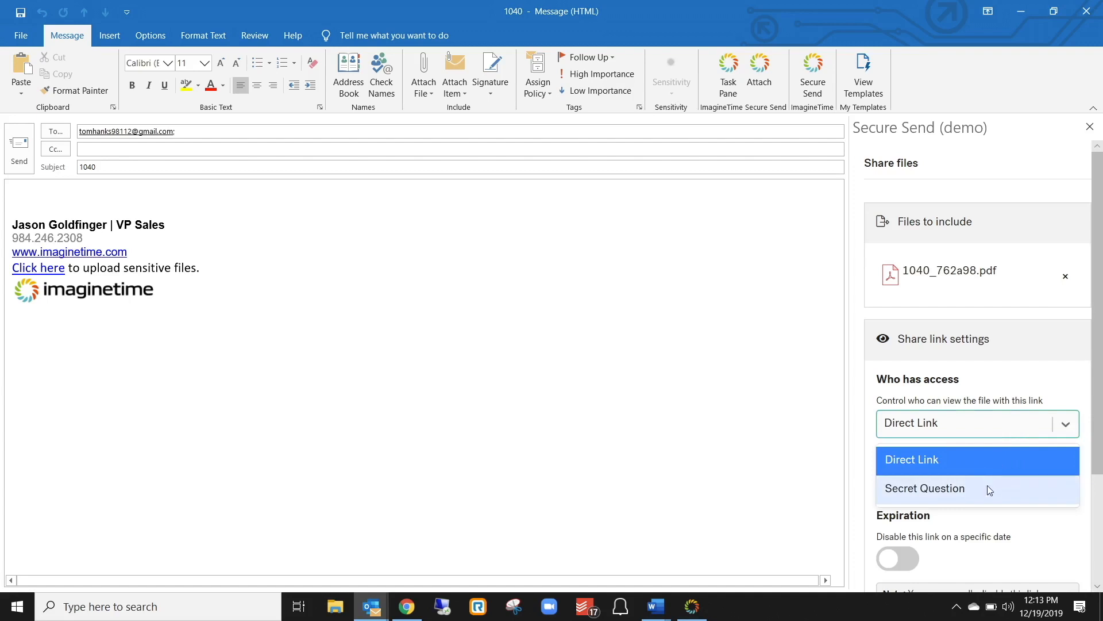
mouse_move(971, 492)
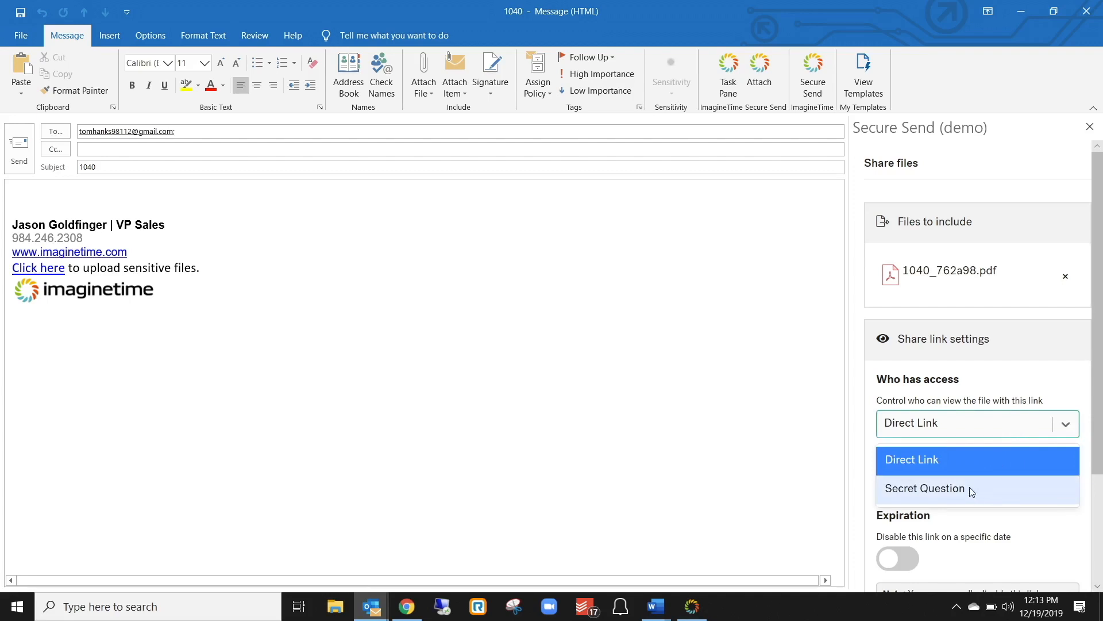
click(925, 488)
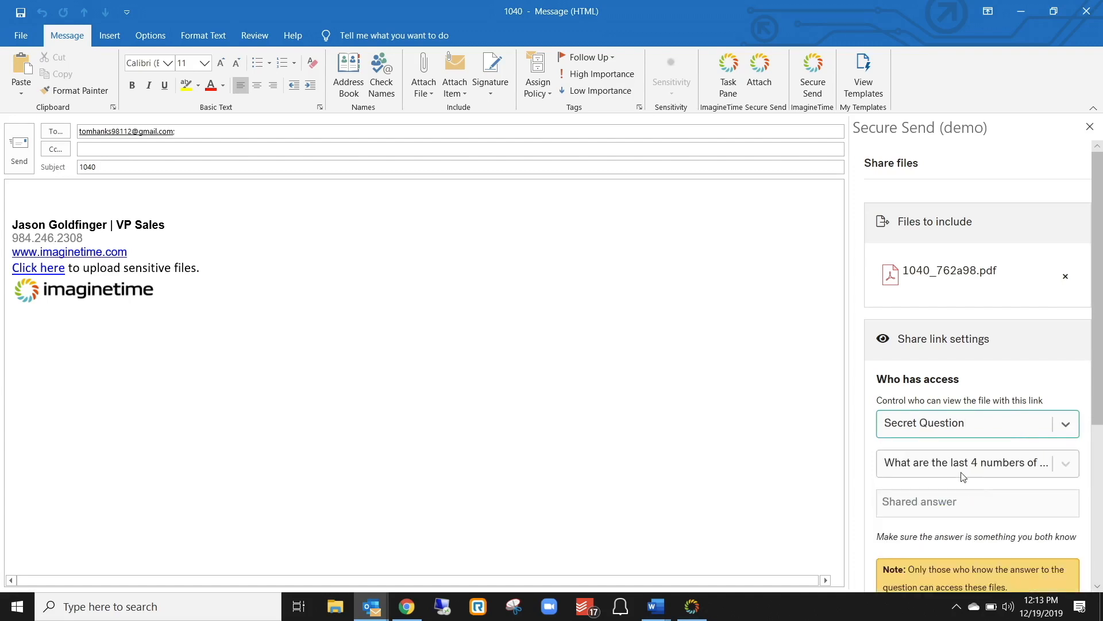
click(977, 462)
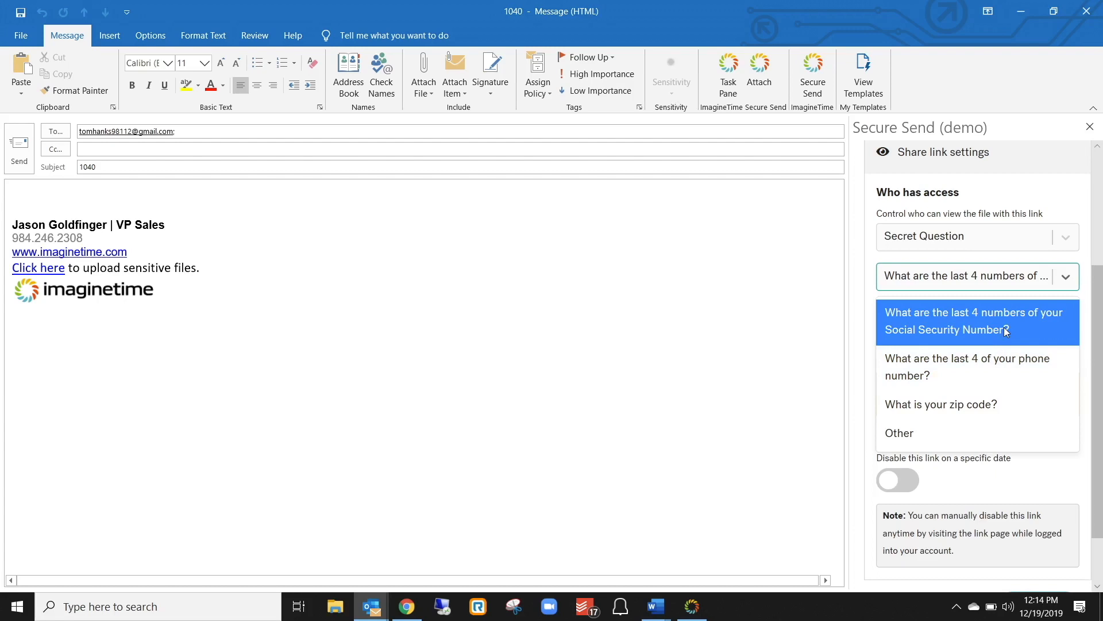
mouse_move(1018, 335)
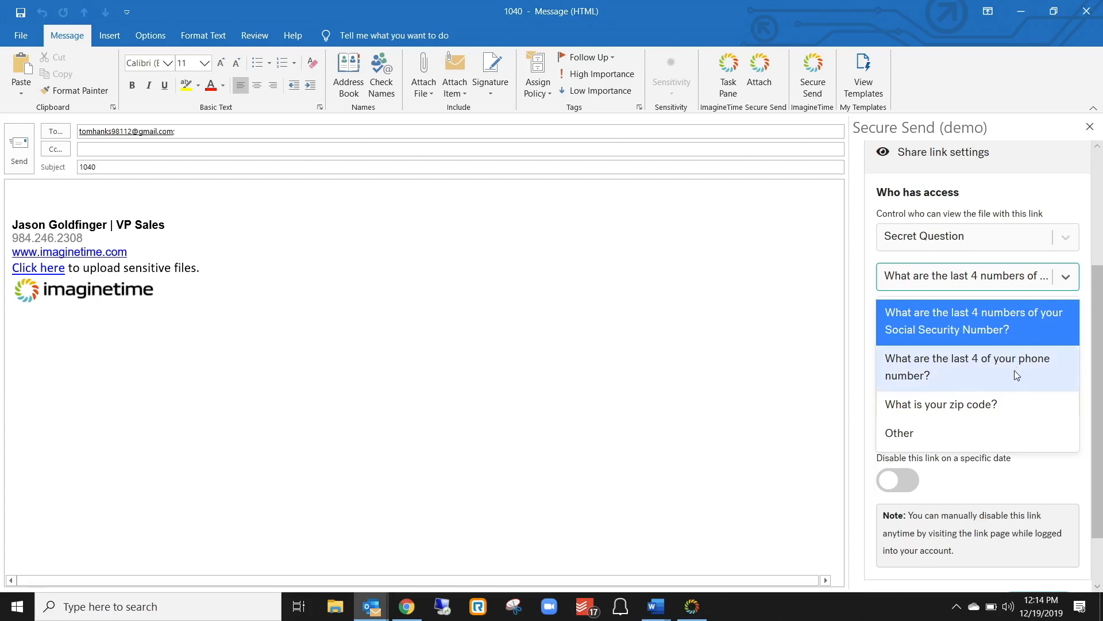
mouse_move(986, 433)
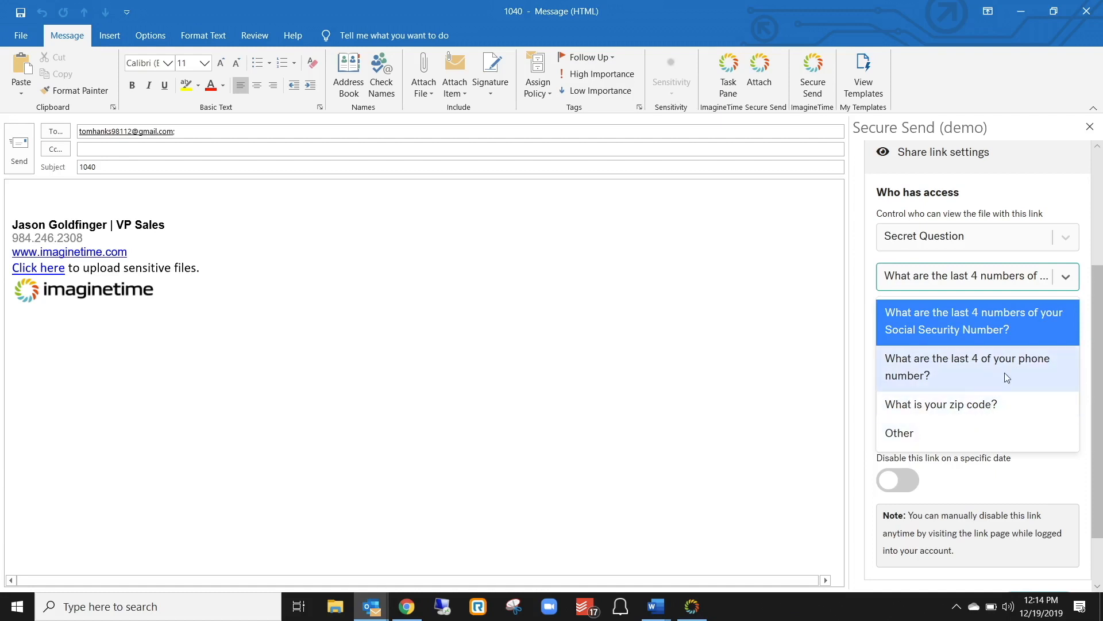
click(967, 366)
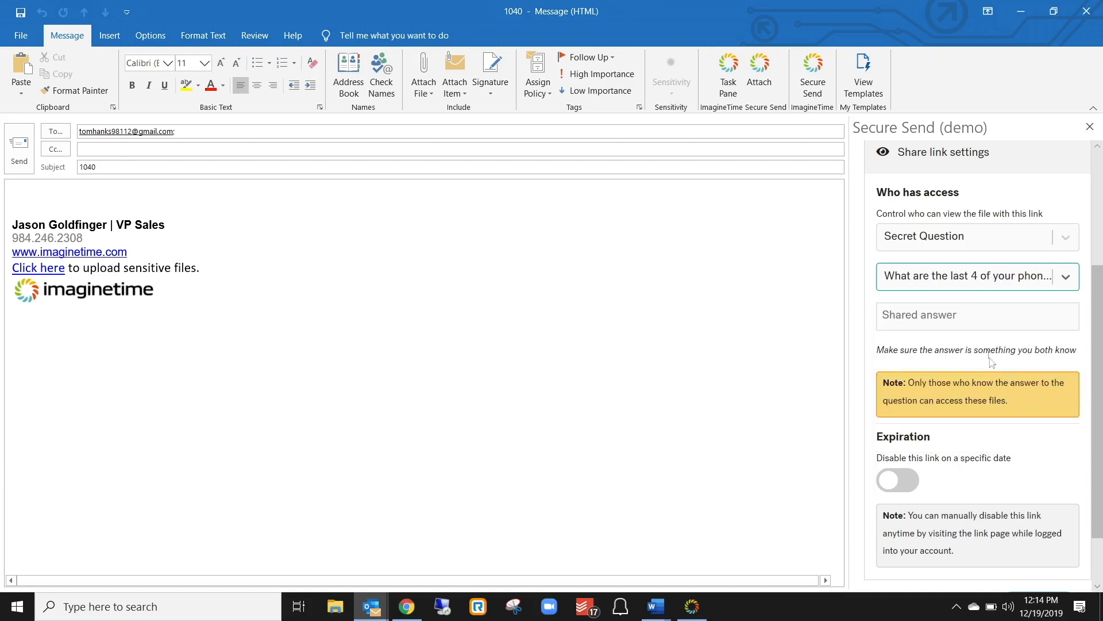
click(977, 316)
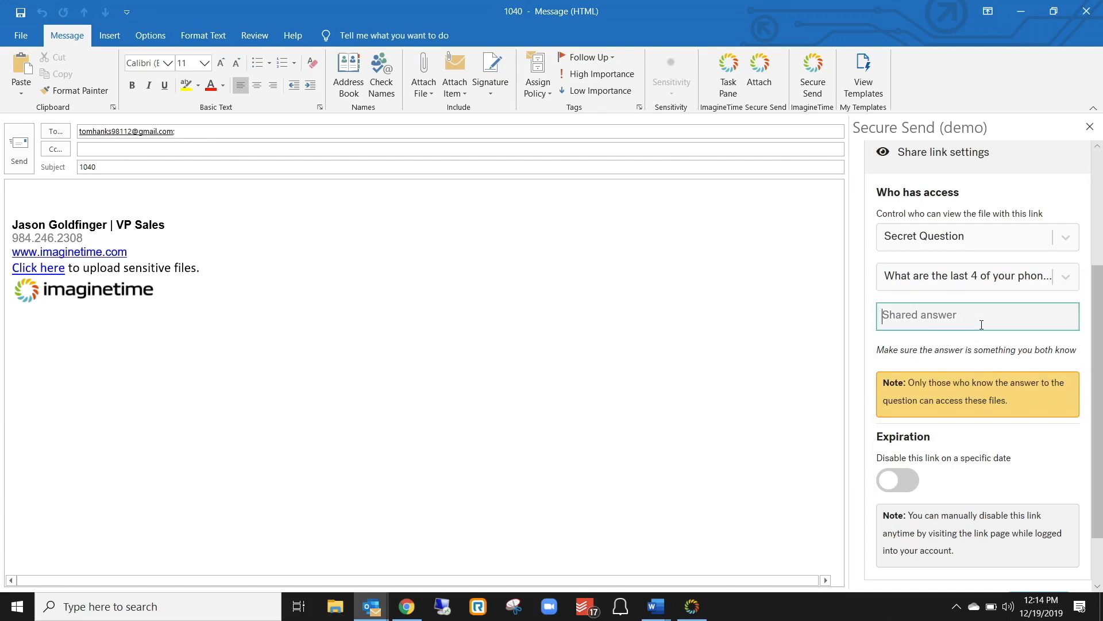
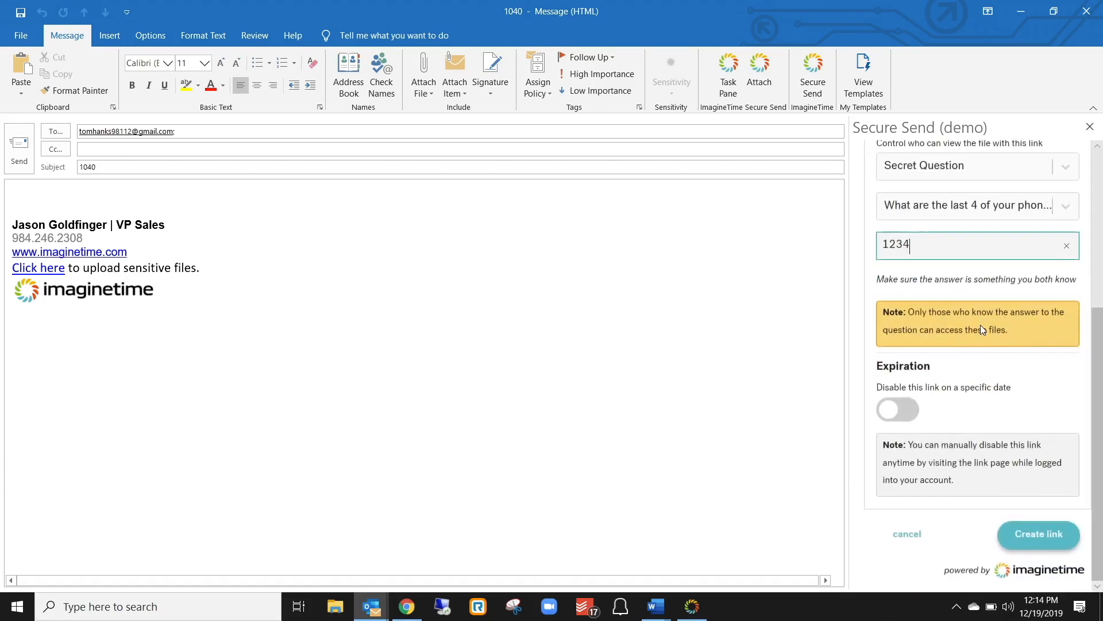
Step: Create the secret-question-protected share link for the 1040 file
click(1038, 534)
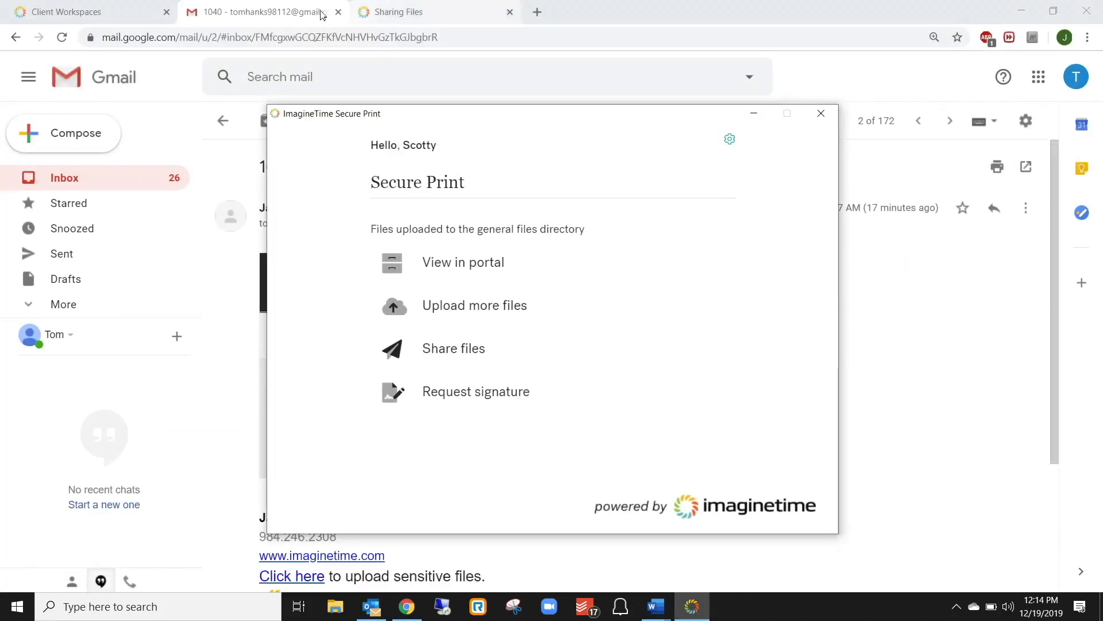
Step: Open the email's secure link, submit a secret answer, and retry after 'Invalid credentials'
click(820, 113)
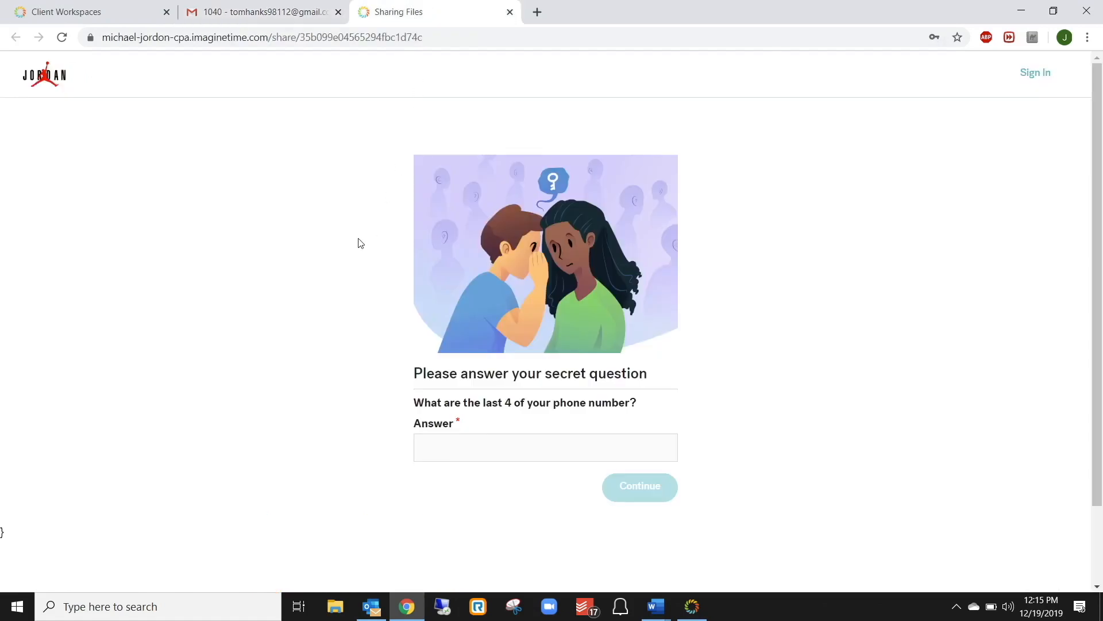
mouse_move(391, 322)
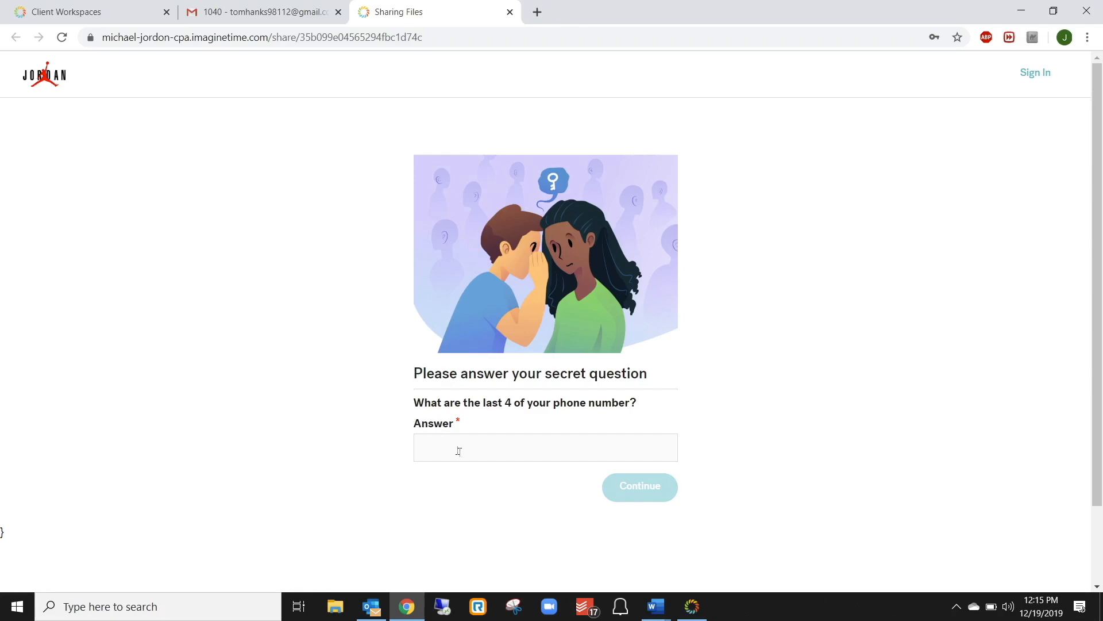
click(546, 447)
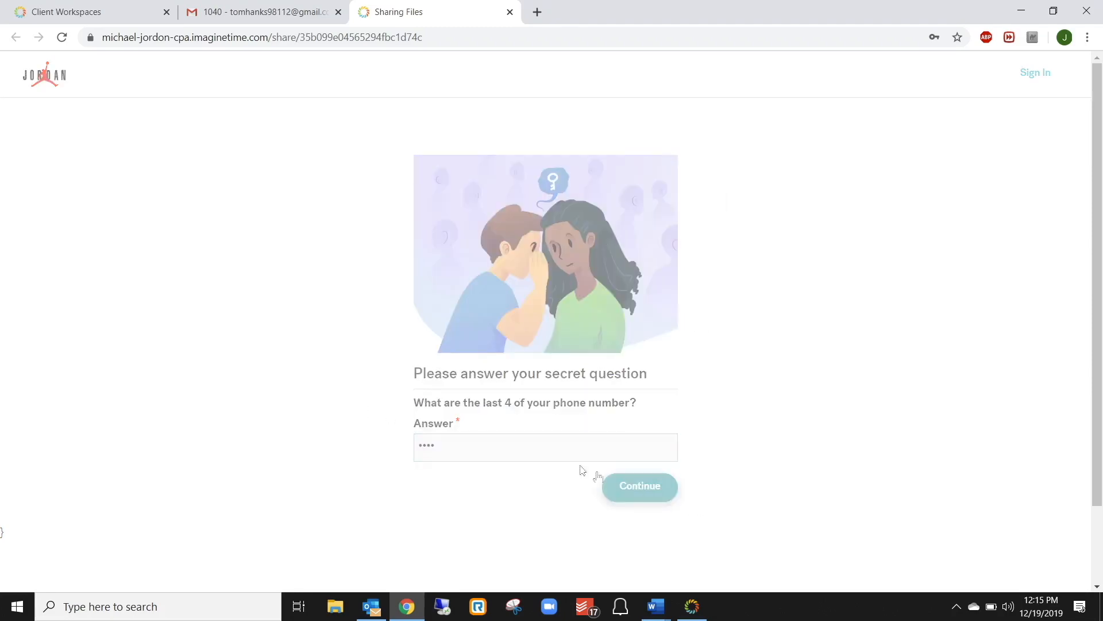
click(638, 485)
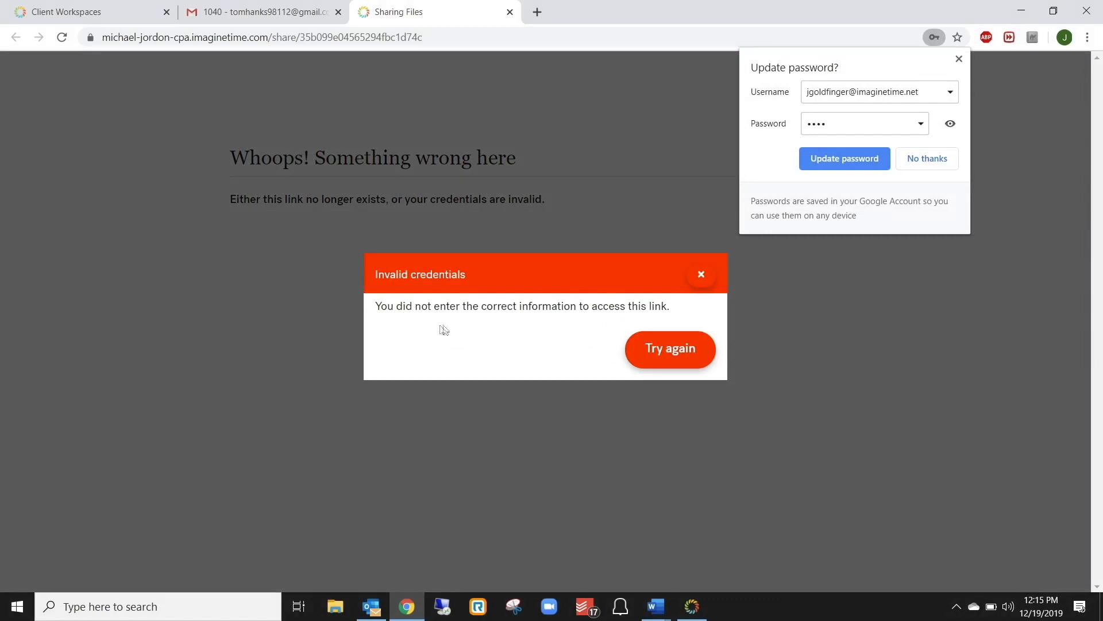
click(669, 348)
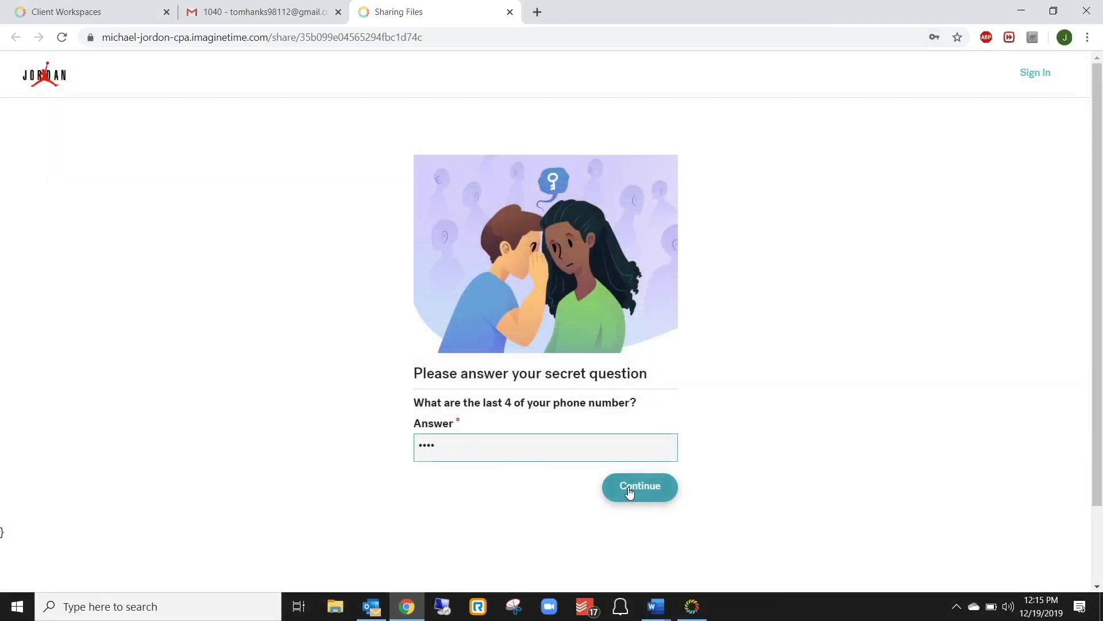
Step: Submit the correct answer to unlock the shared 1040_93152a.pdf page
click(639, 486)
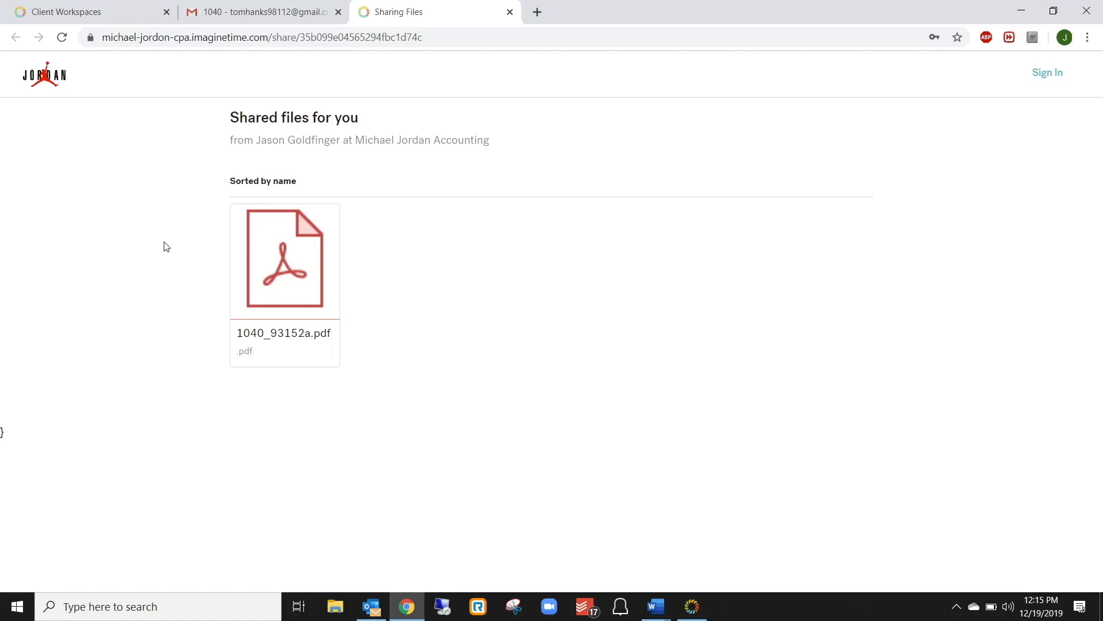
mouse_move(274, 273)
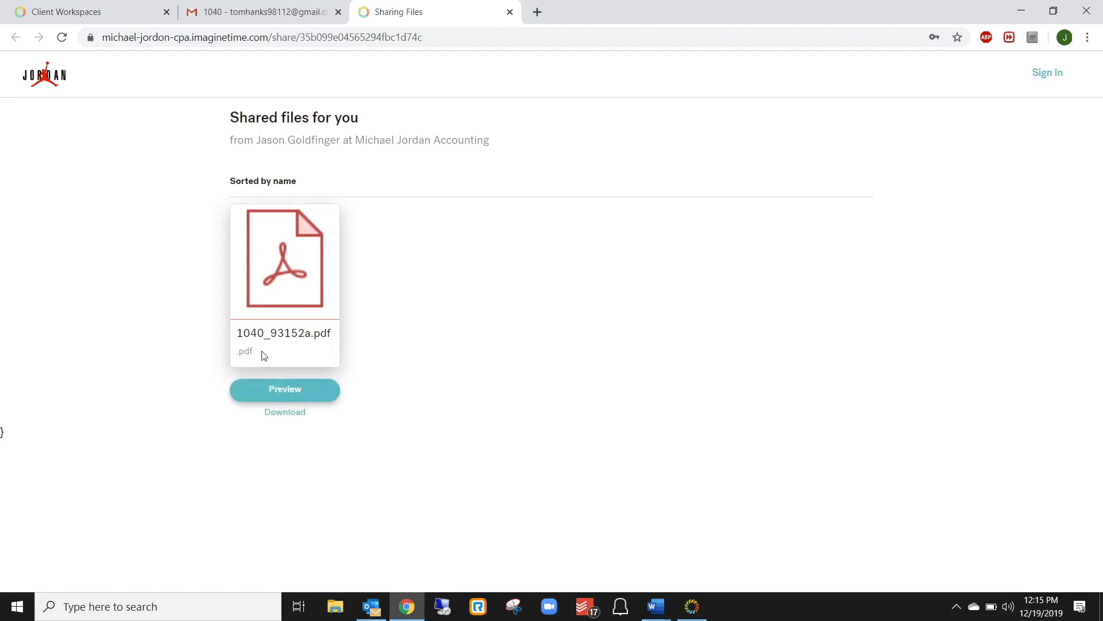
mouse_move(222, 262)
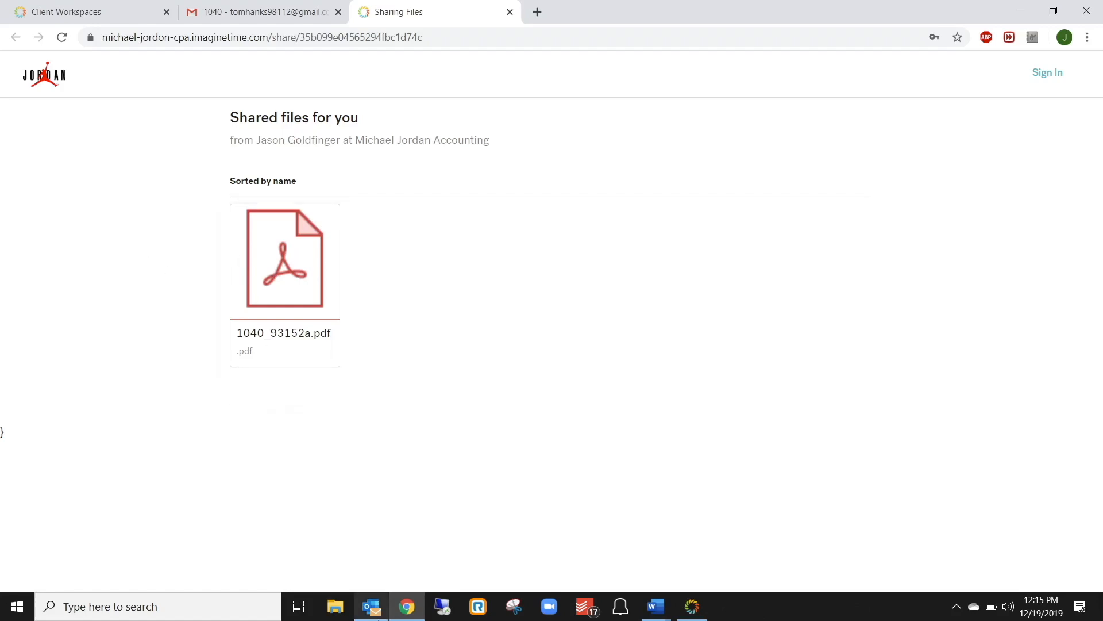
Step: Draft a 'Need W2' email to Tom saying 'Please send to me when you can.' with Secure Send open
click(372, 606)
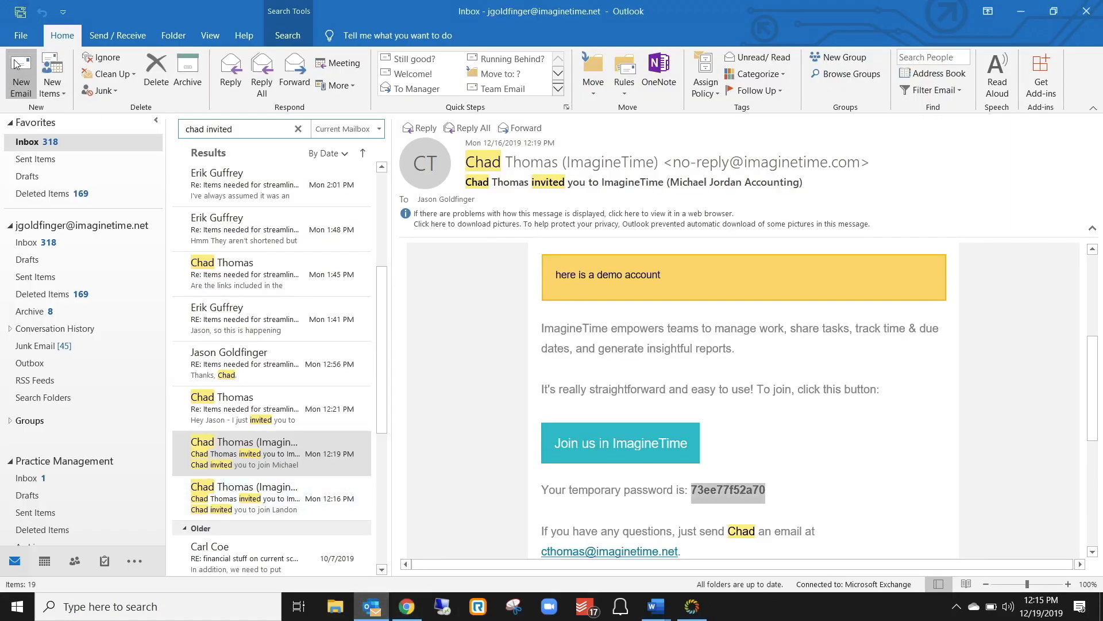
click(21, 72)
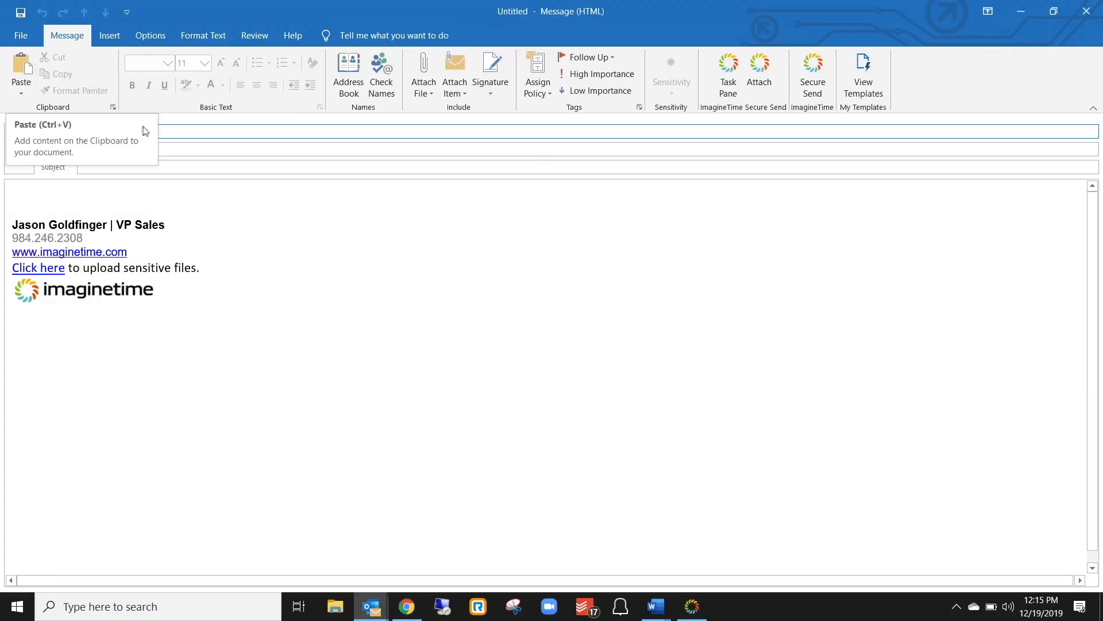
text(tom)
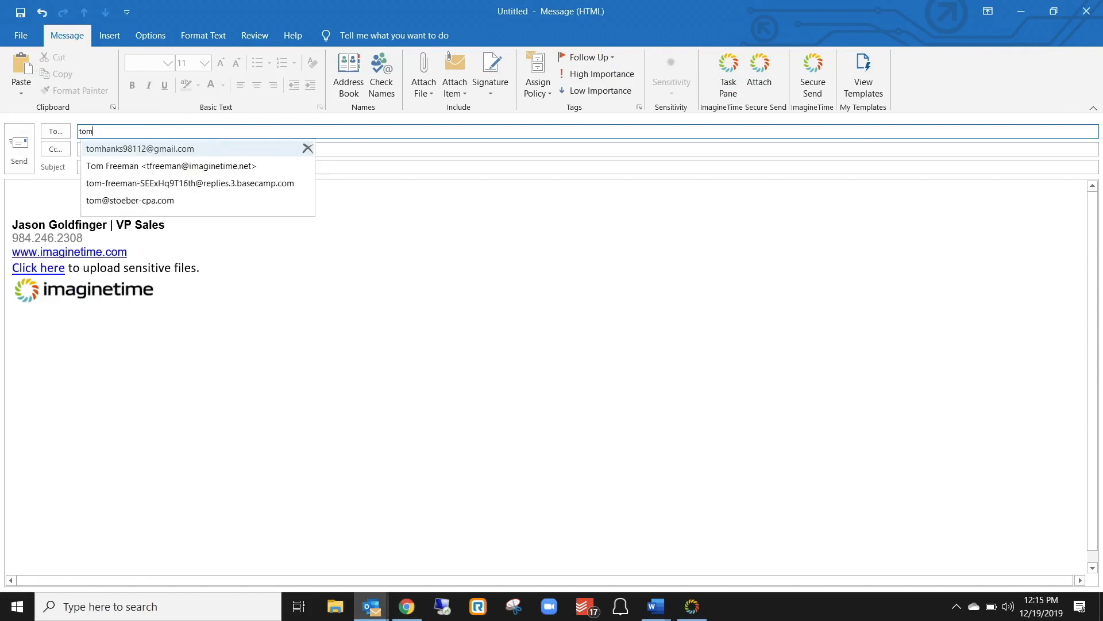
click(141, 148)
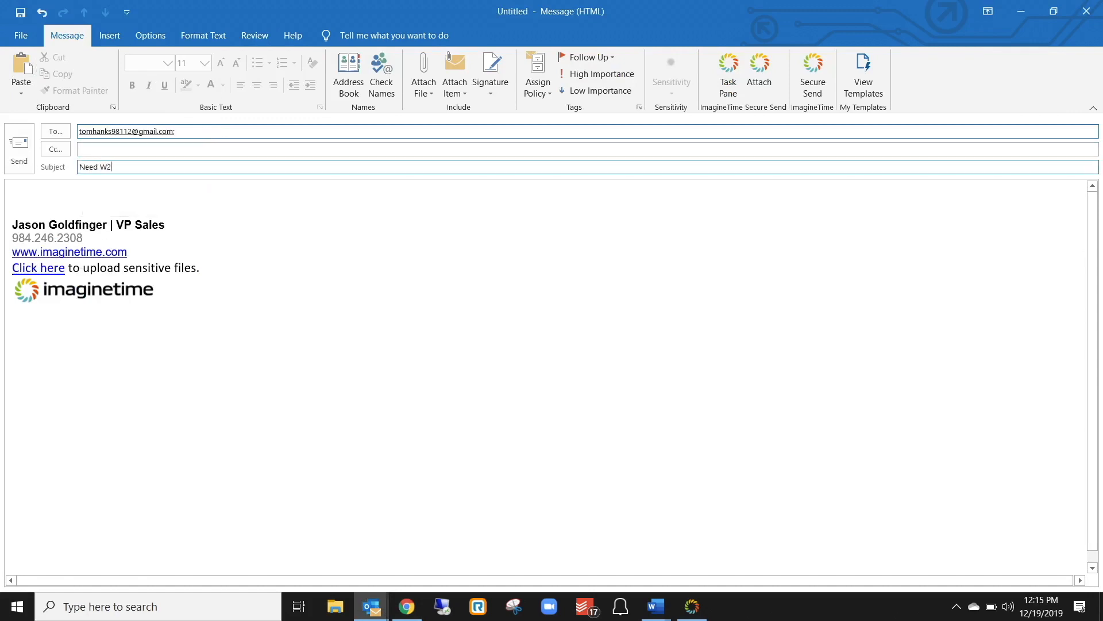
text(Please send to)
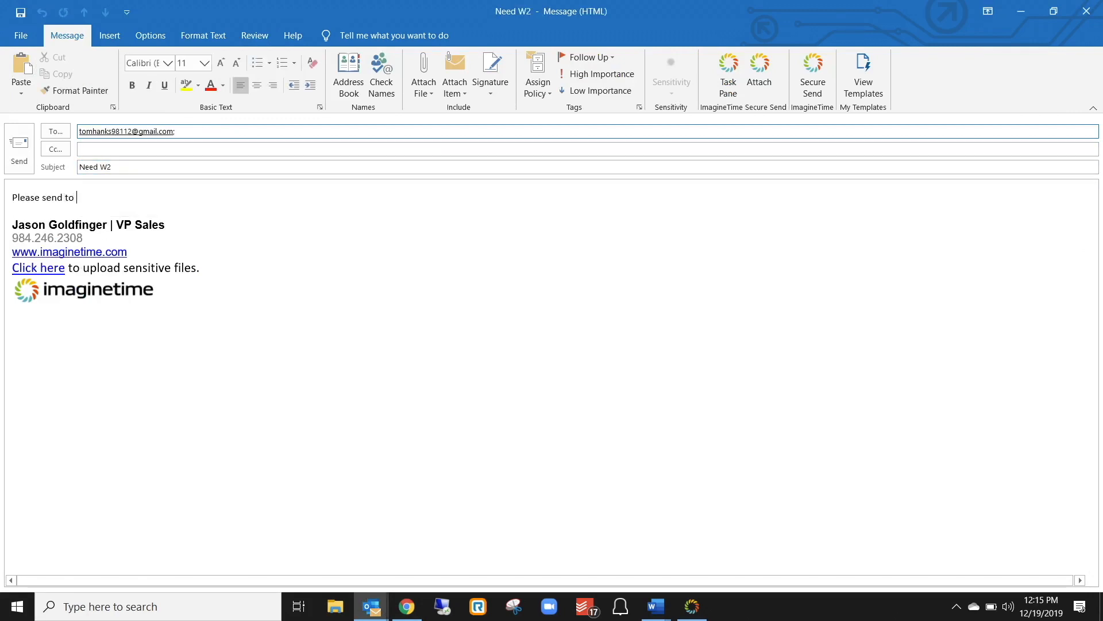
text(me when you can.)
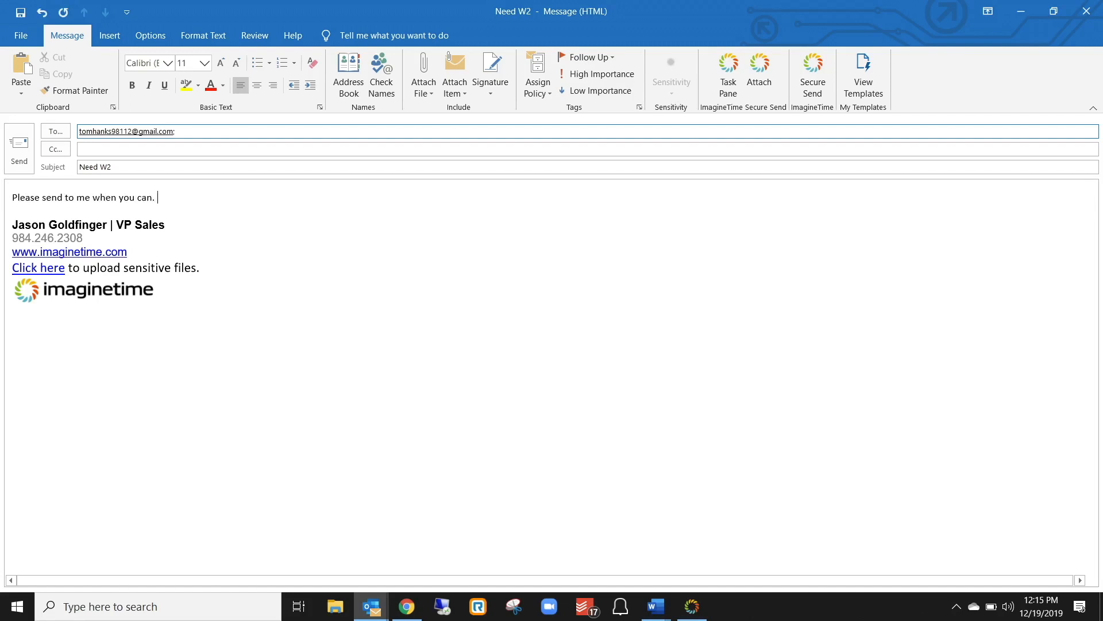
click(812, 74)
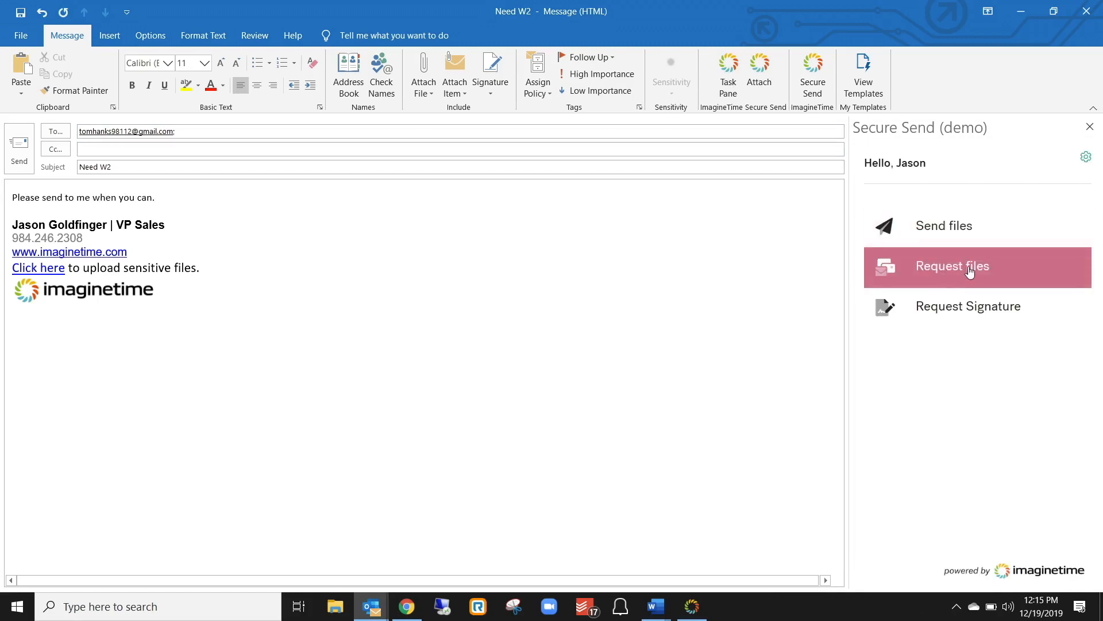
Step: Insert a 'Click here to upload files.' request link below the Need W2 message
click(952, 266)
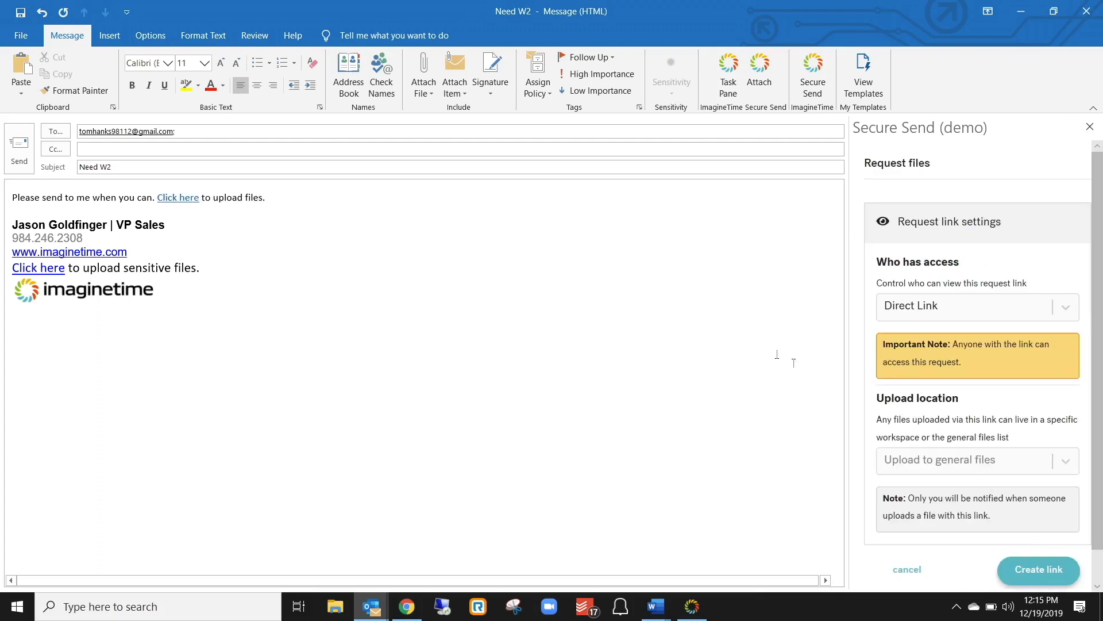
click(906, 570)
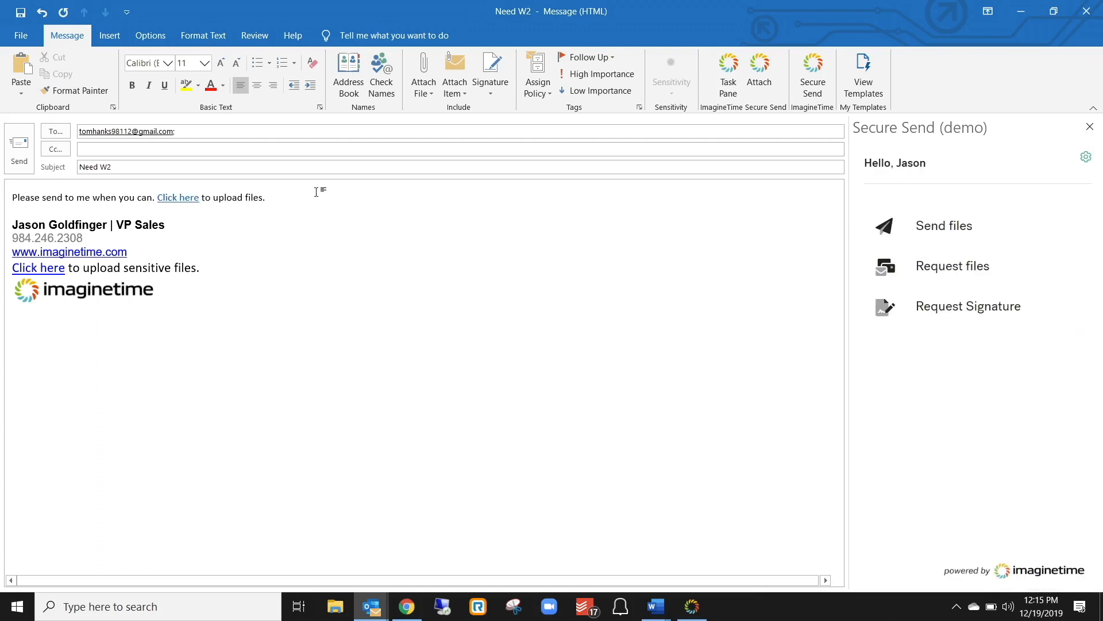
double_click(178, 197)
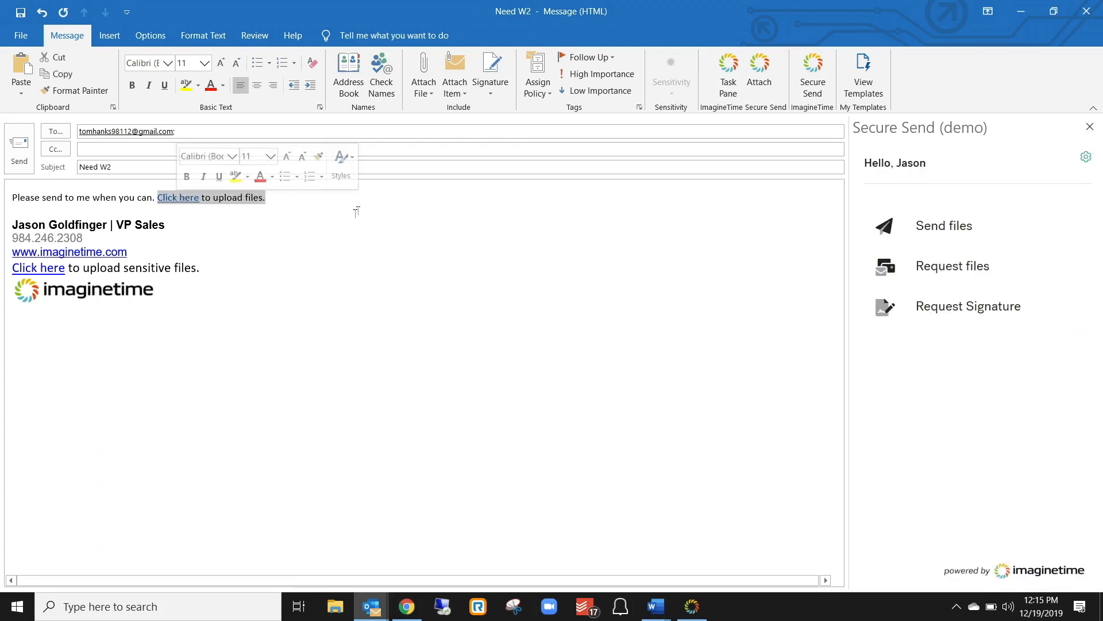
click(361, 207)
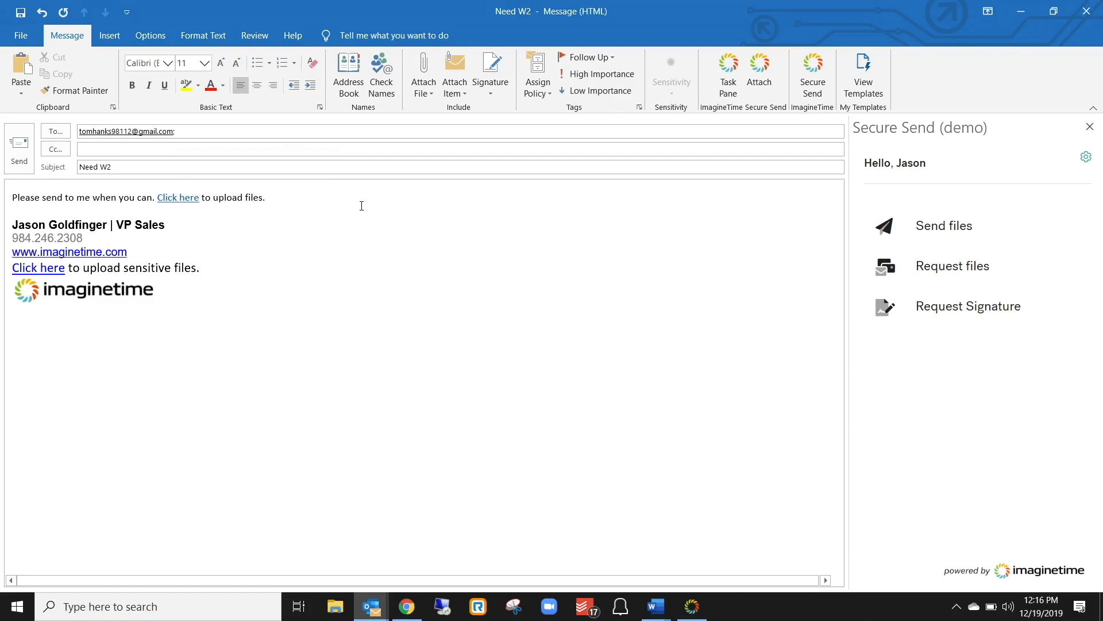
click(13, 211)
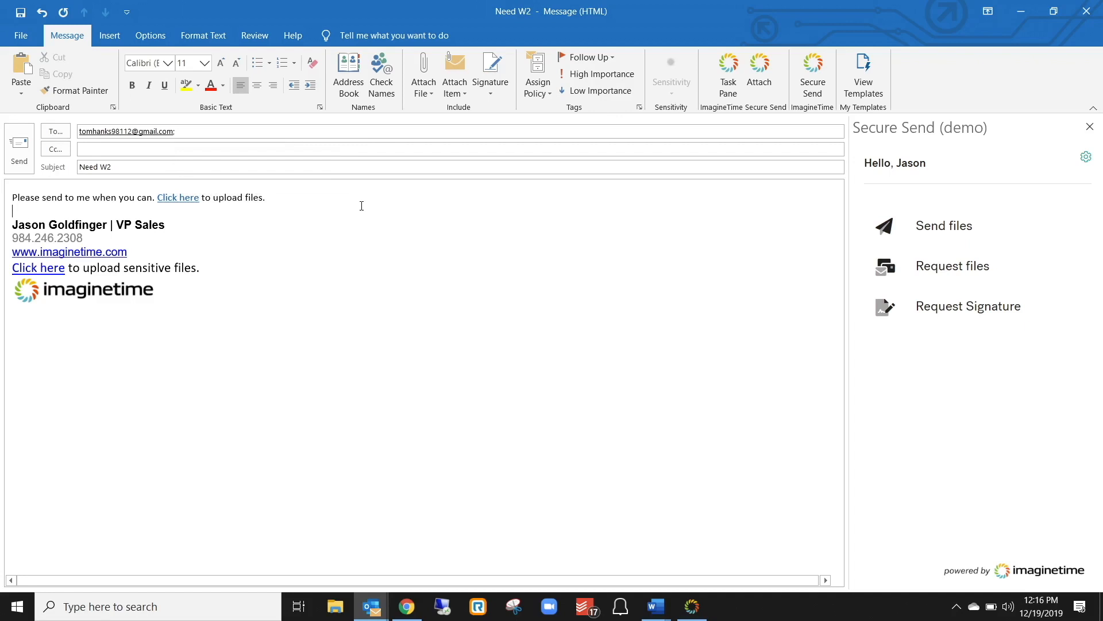
mouse_move(181, 204)
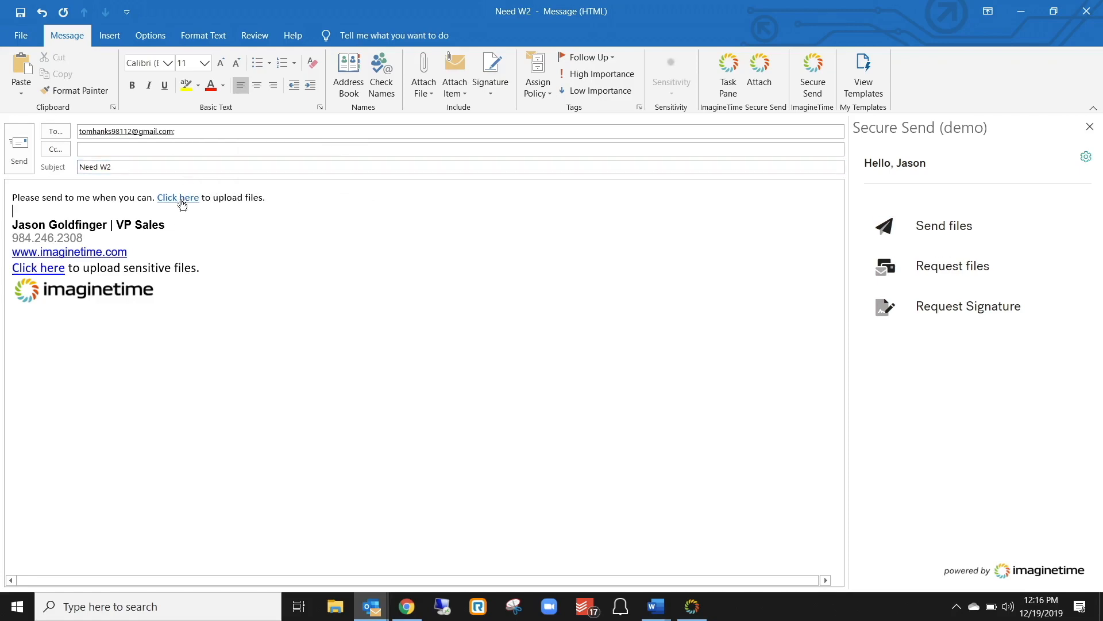
Step: Follow the email's 'Click here' link to Michael Jordan Accounting's file request page
click(178, 197)
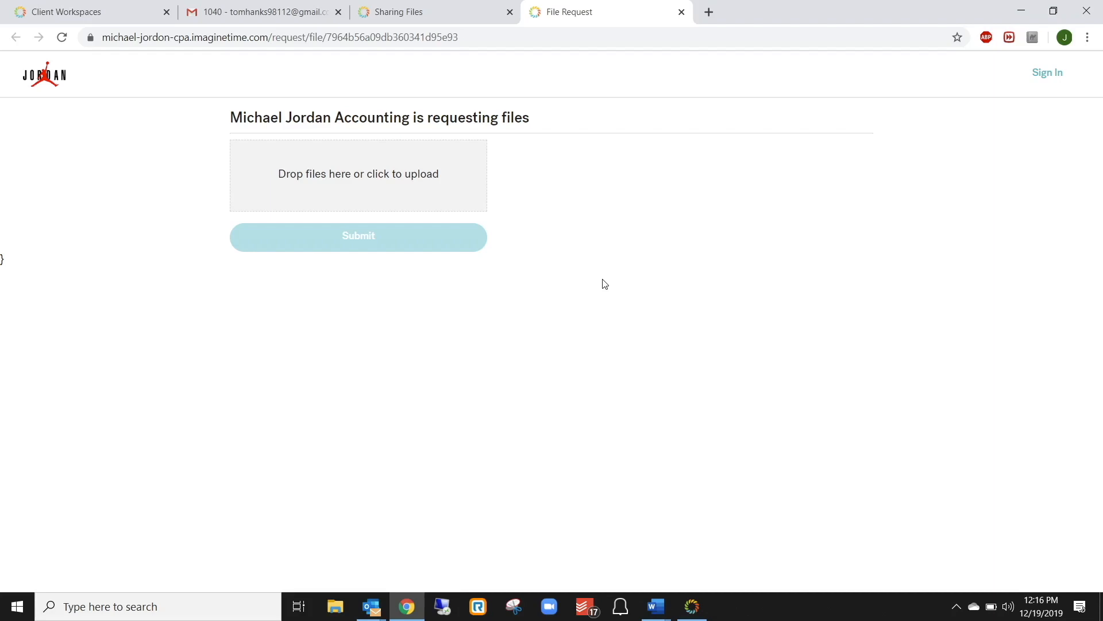
mouse_move(605, 280)
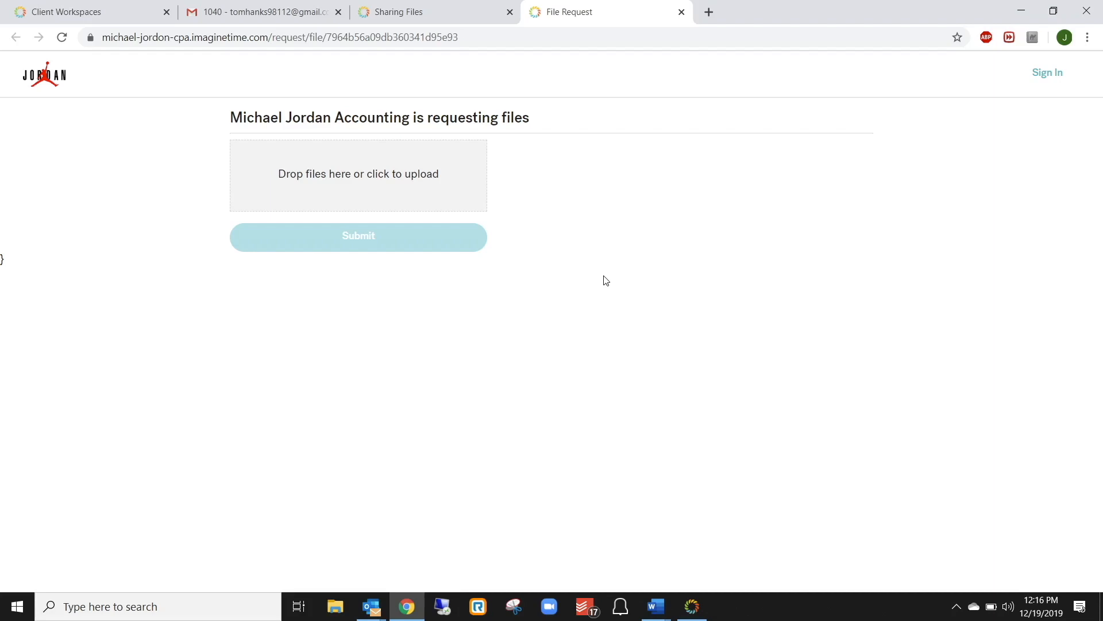
mouse_move(478, 499)
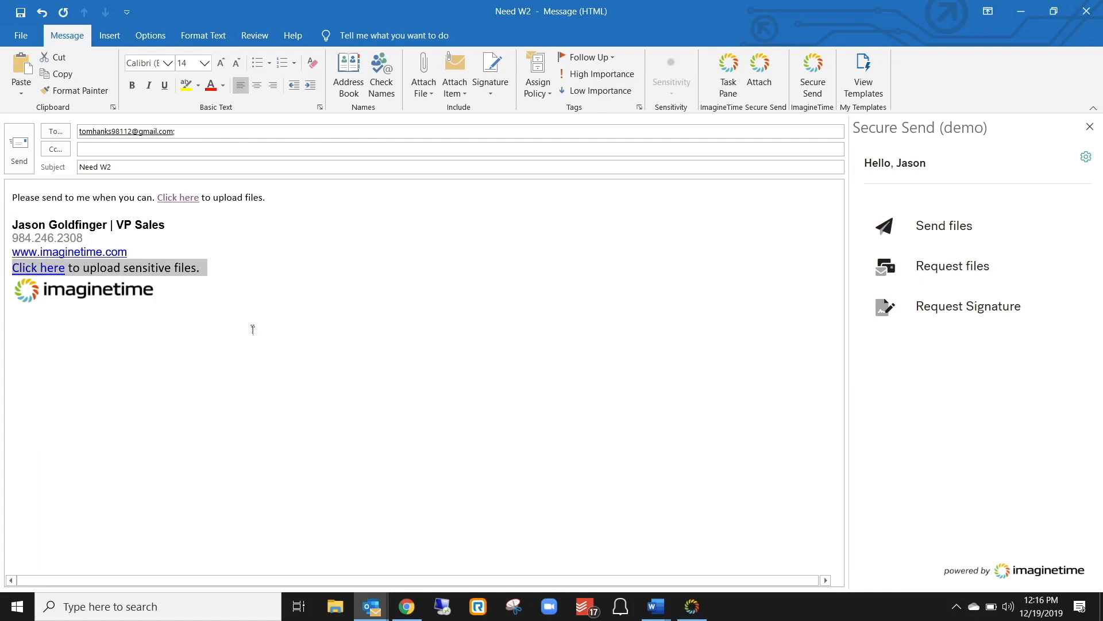
mouse_move(253, 328)
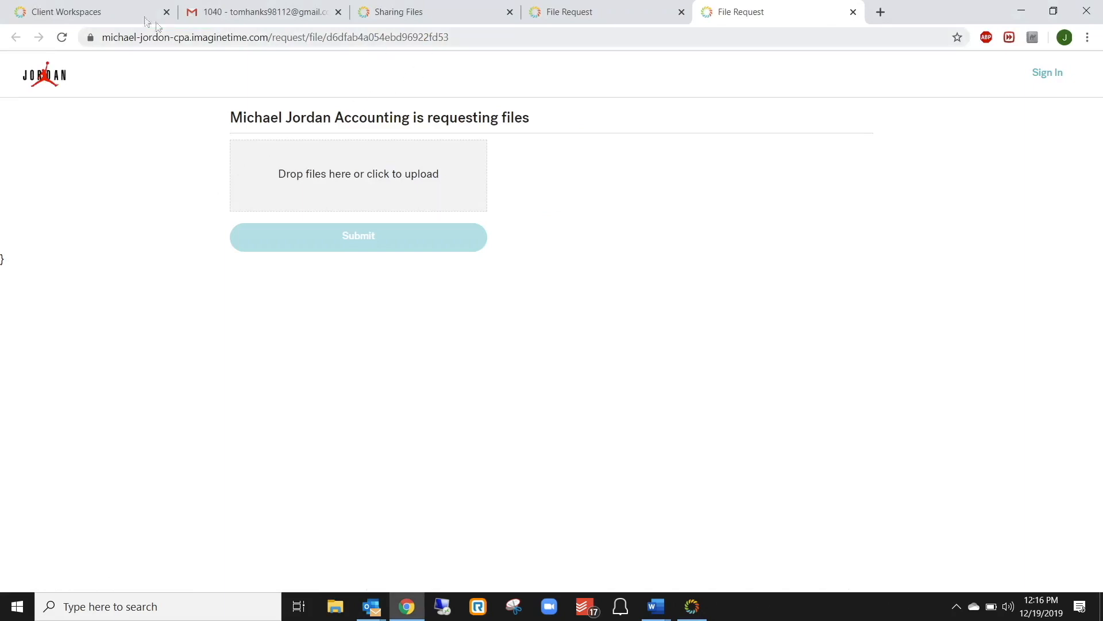
click(66, 12)
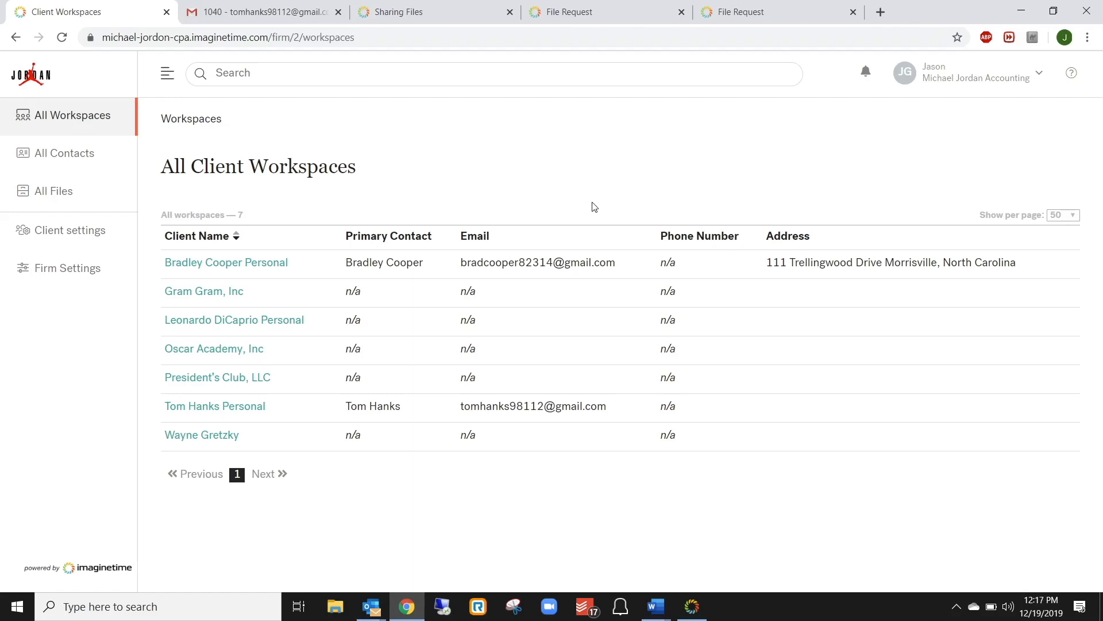
mouse_move(625, 199)
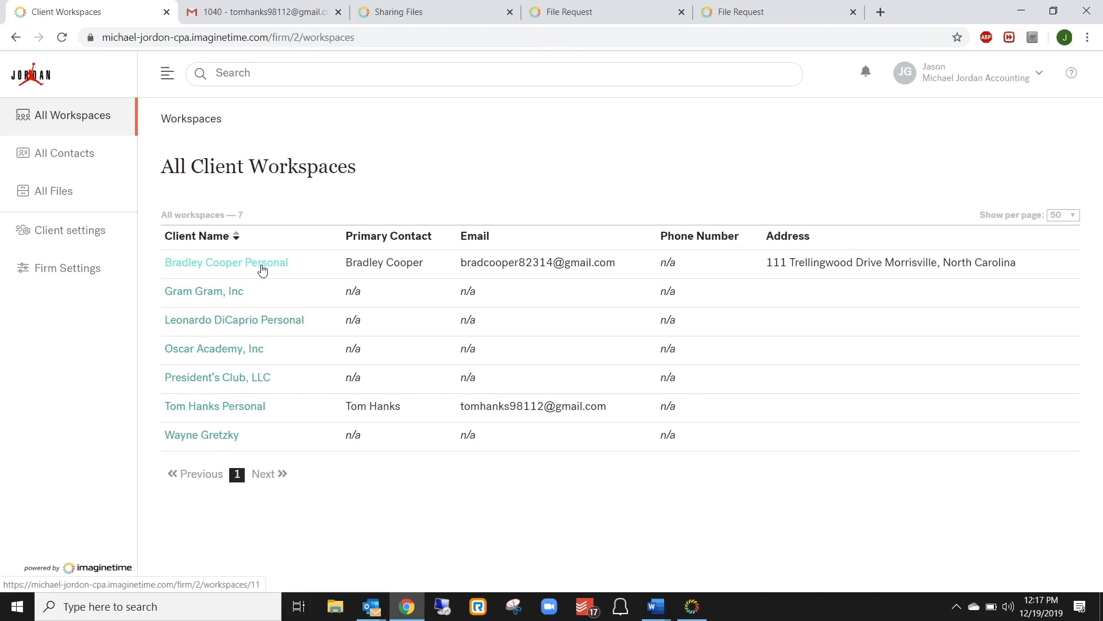
click(226, 262)
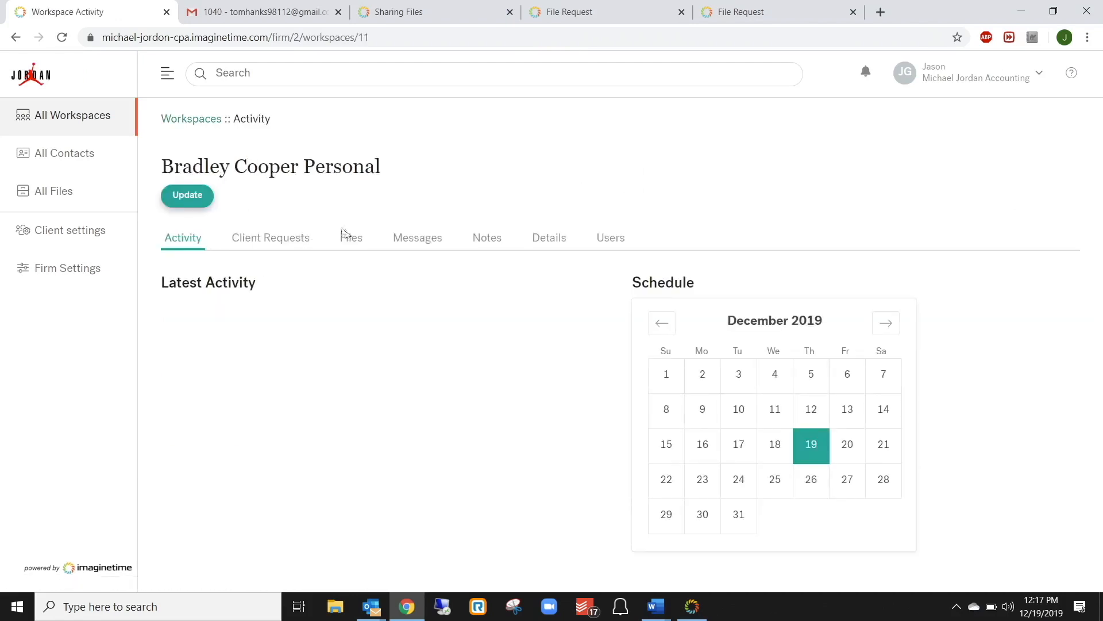
click(351, 238)
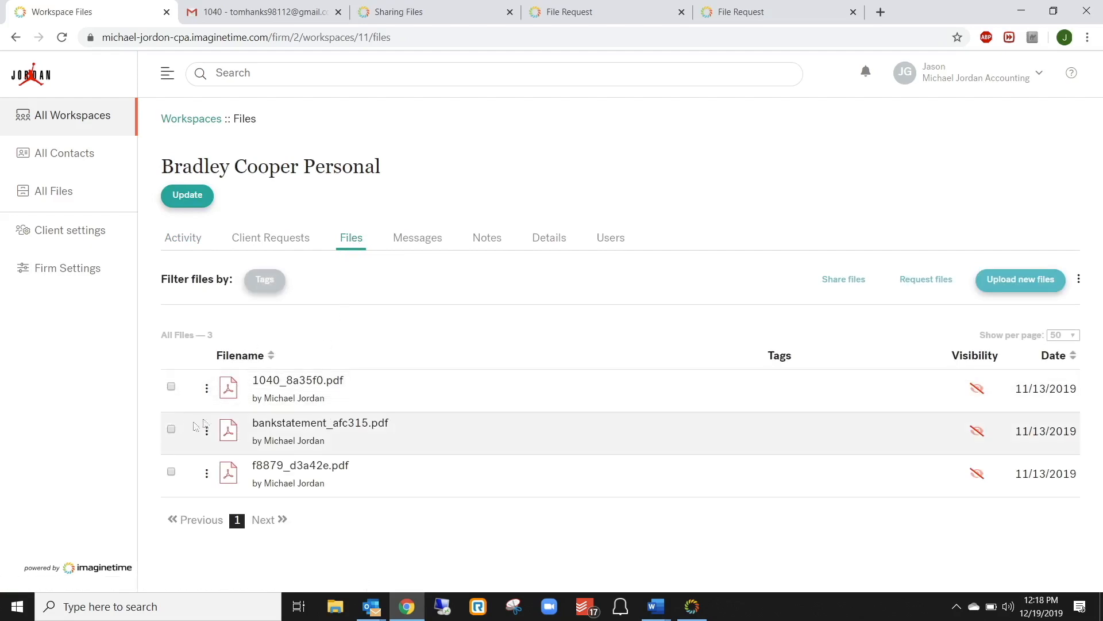
mouse_move(358, 331)
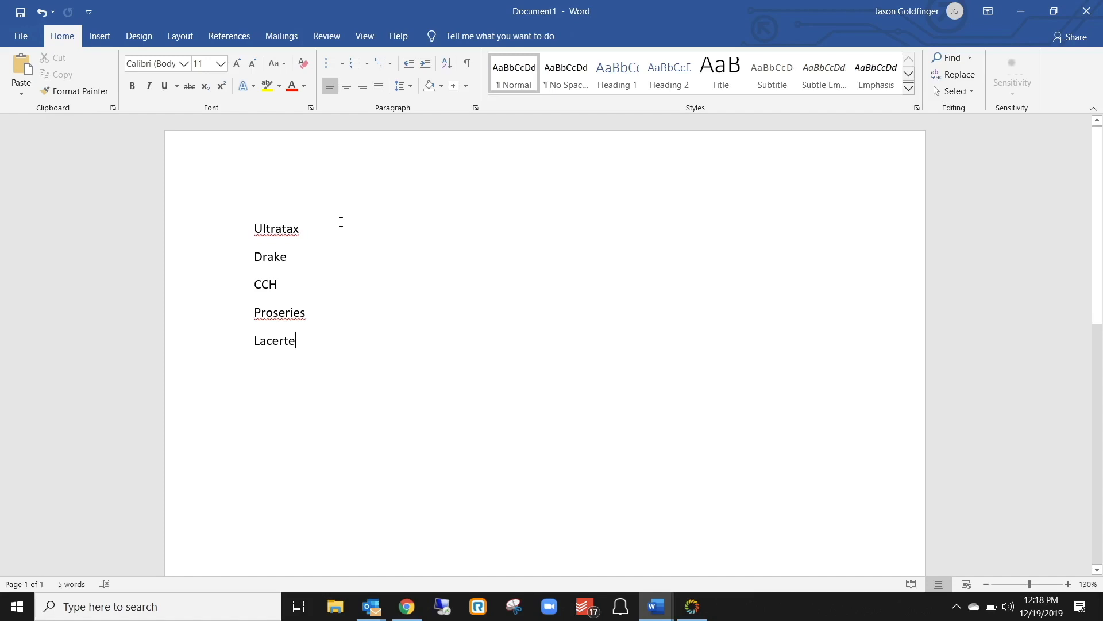
mouse_move(345, 229)
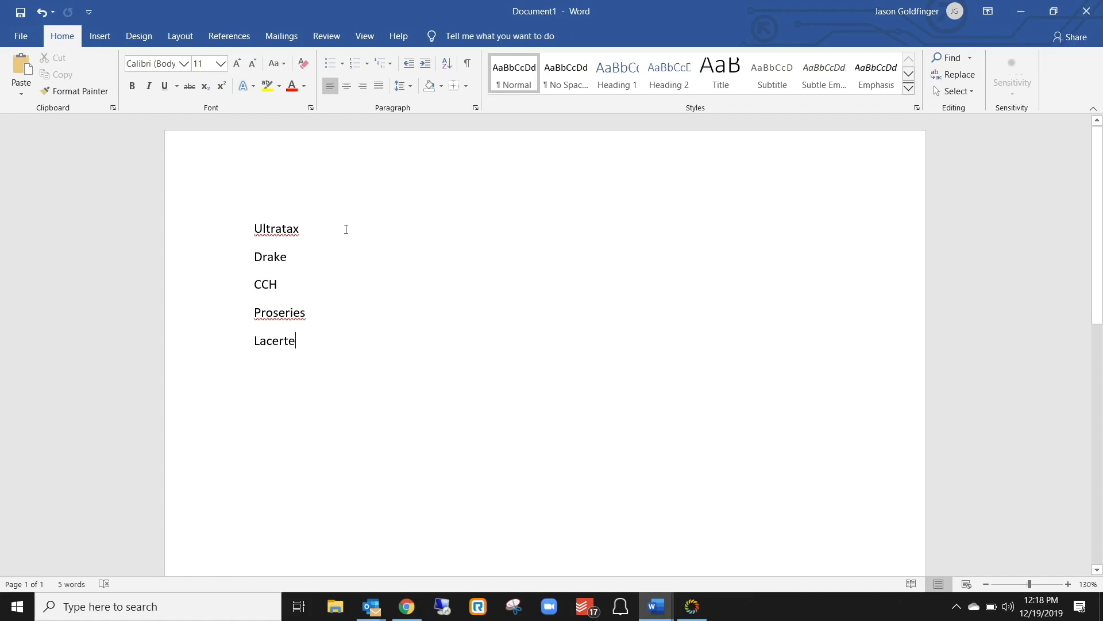
Step: Place the cursor after Ultratax in the tax software list and reach the File menu
click(298, 229)
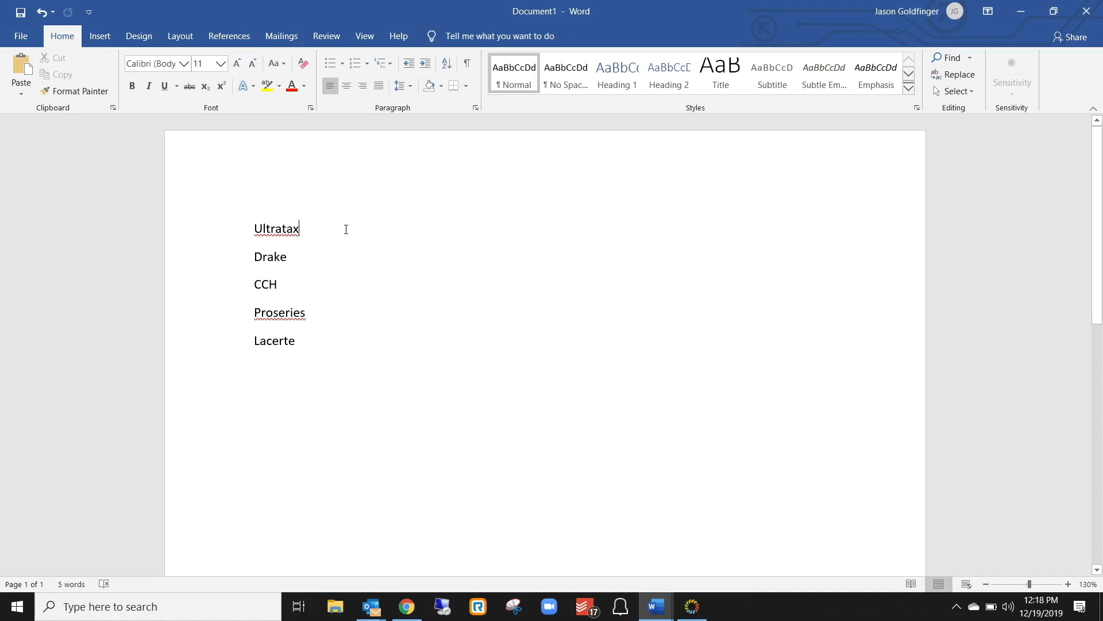
mouse_move(309, 254)
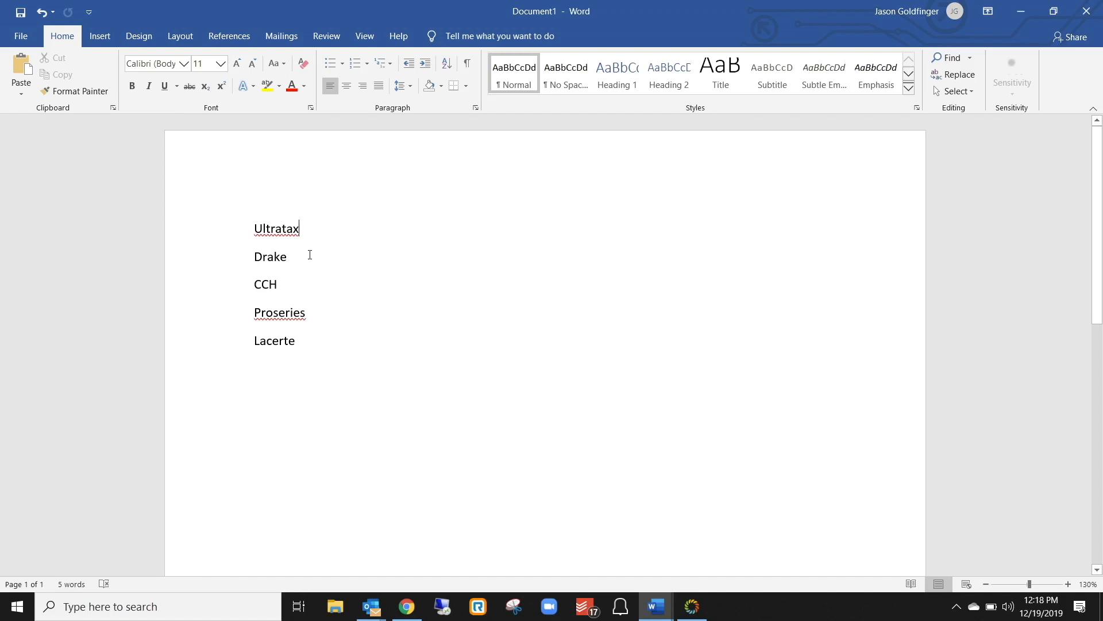
mouse_move(350, 297)
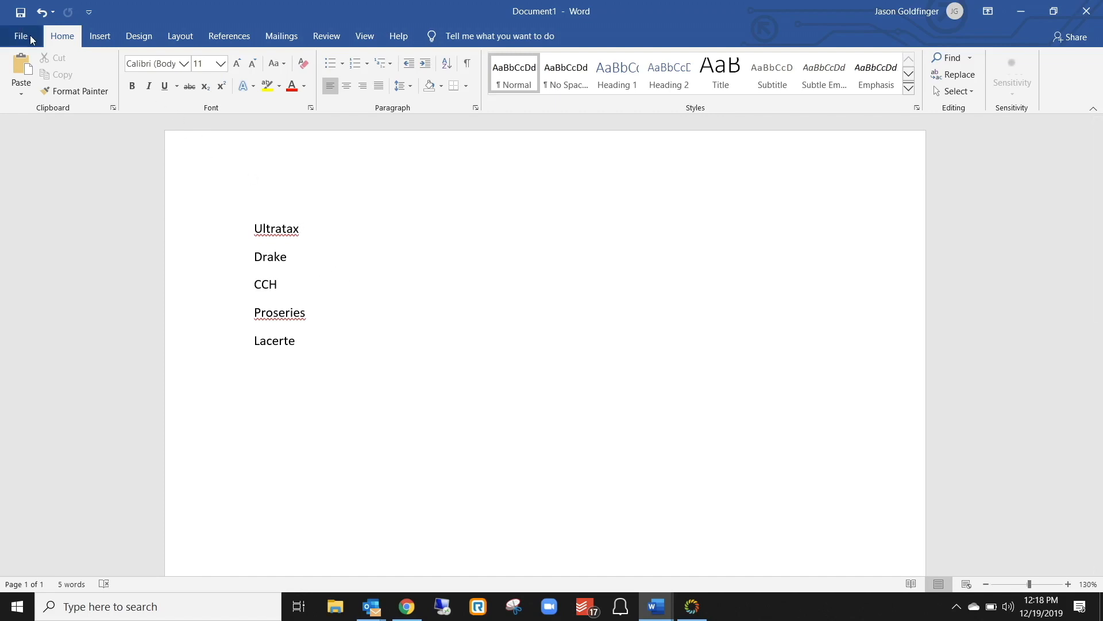
mouse_move(24, 38)
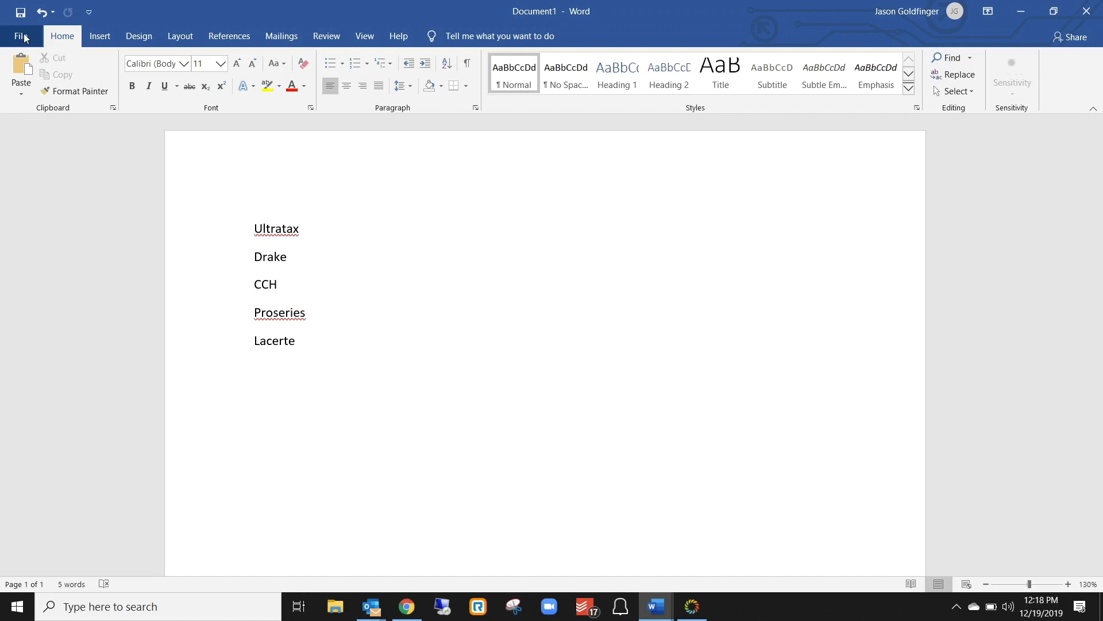
click(299, 228)
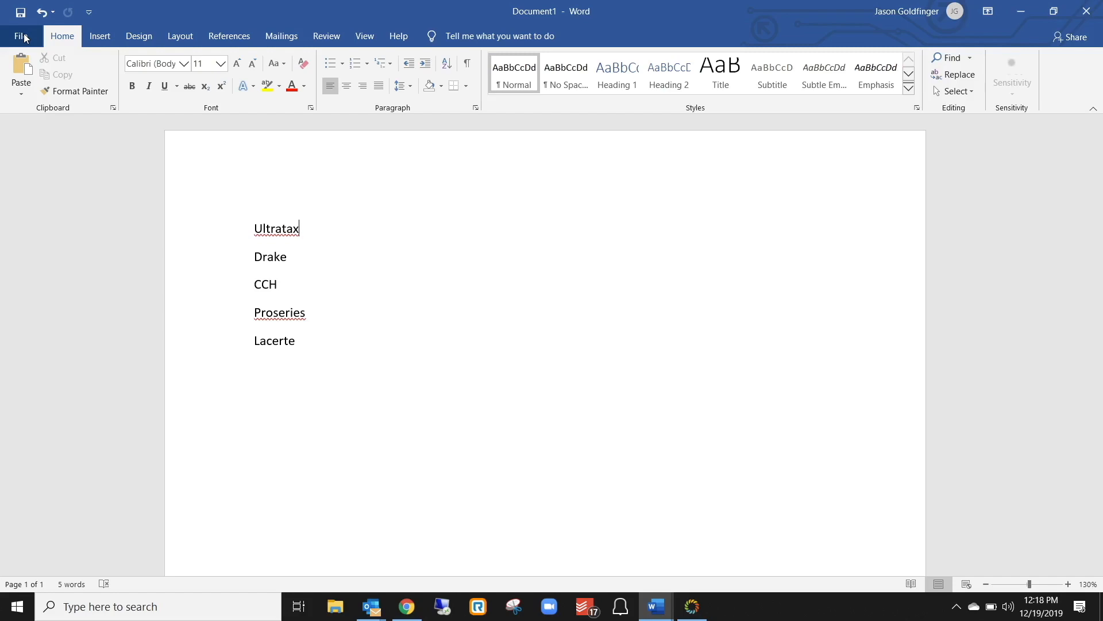
click(21, 36)
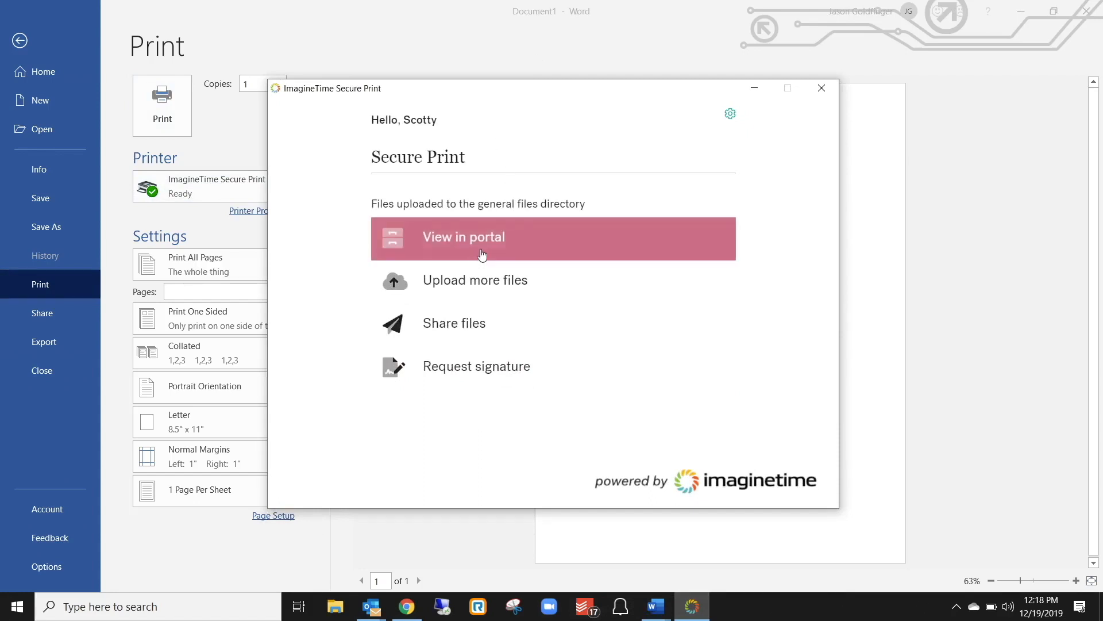
mouse_move(481, 282)
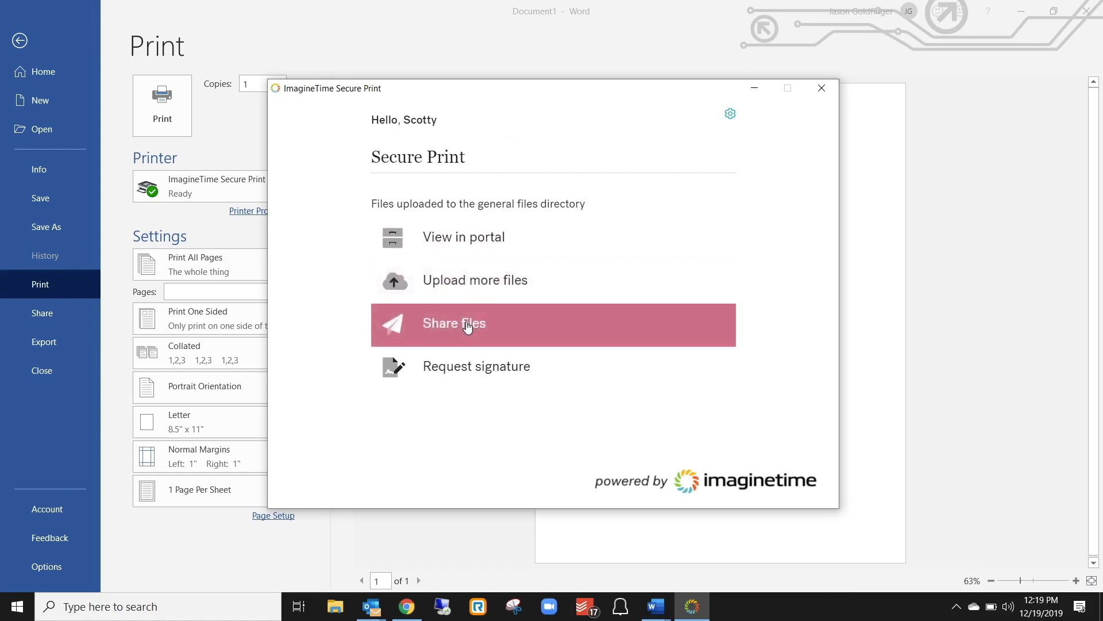
mouse_move(470, 371)
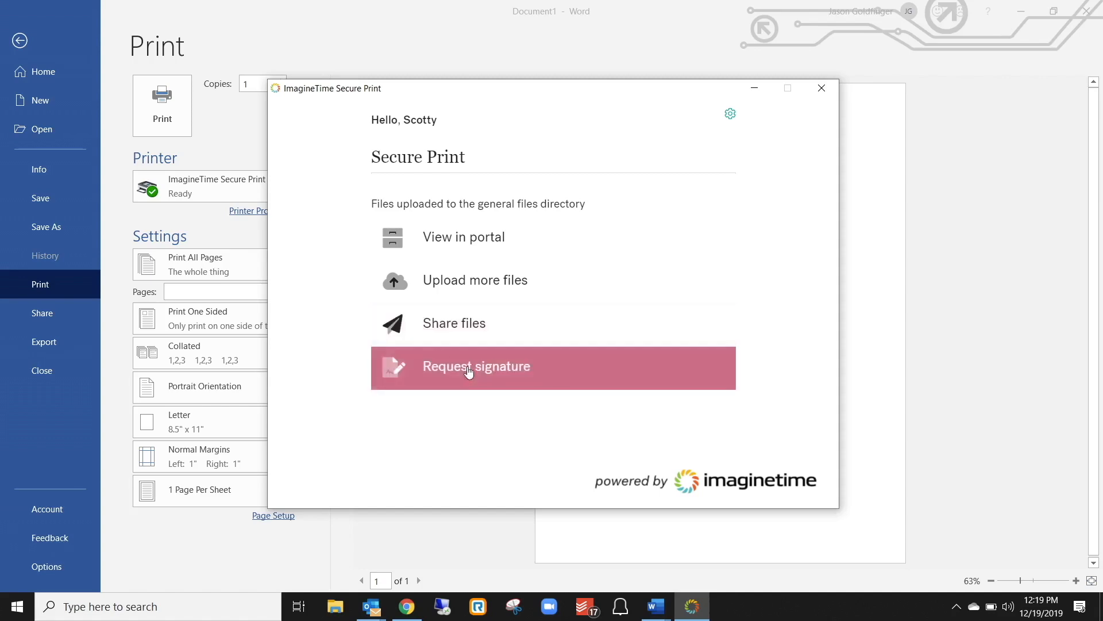
mouse_move(454, 323)
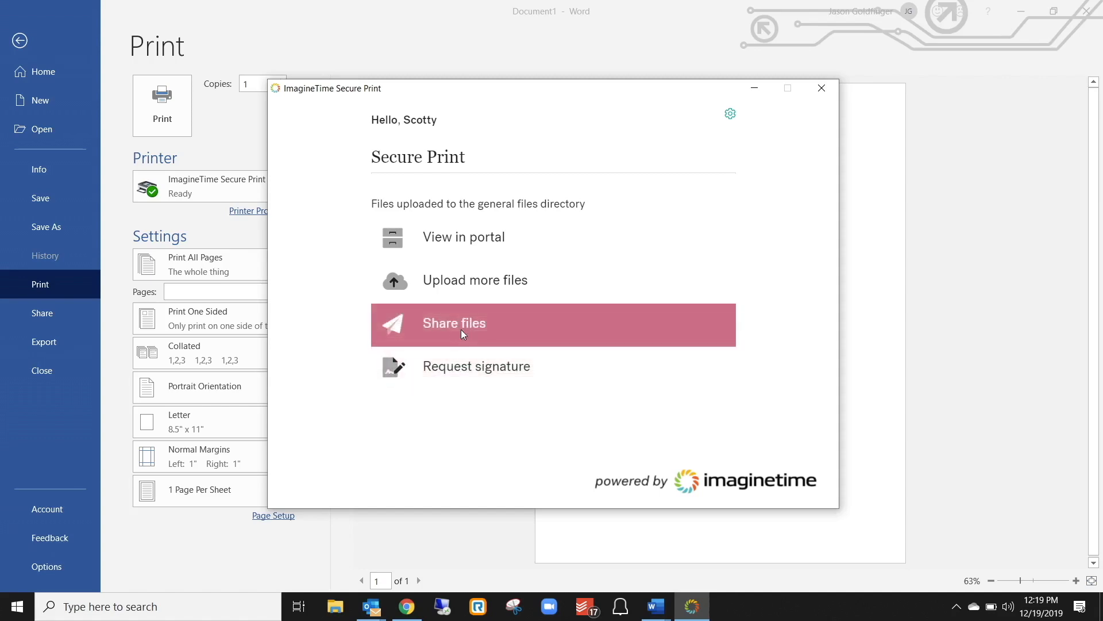
Step: Open the Share files drop area with its Upload option in ImagineTime Secure Print
click(454, 324)
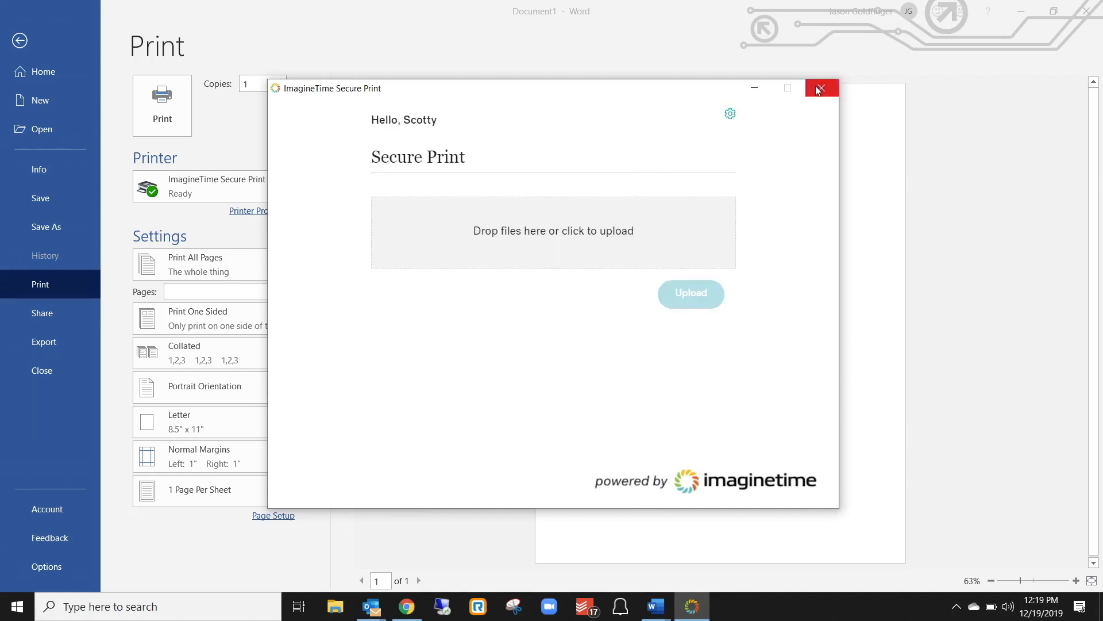
mouse_move(821, 88)
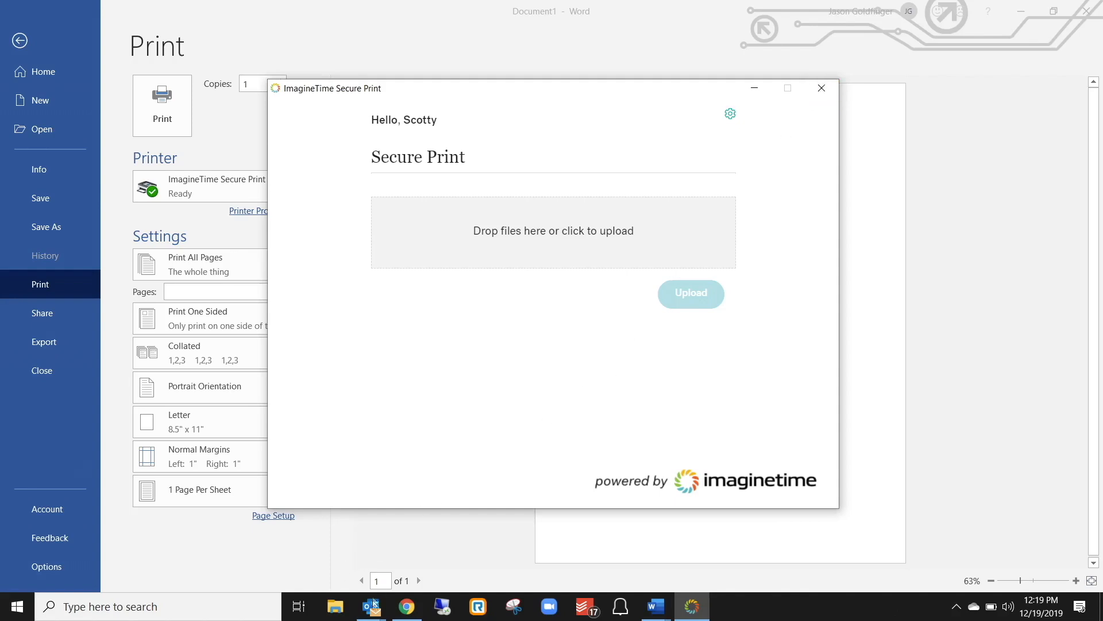
Step: Open the 8879 Review and Sign link and verify with the suggested client email address
click(406, 606)
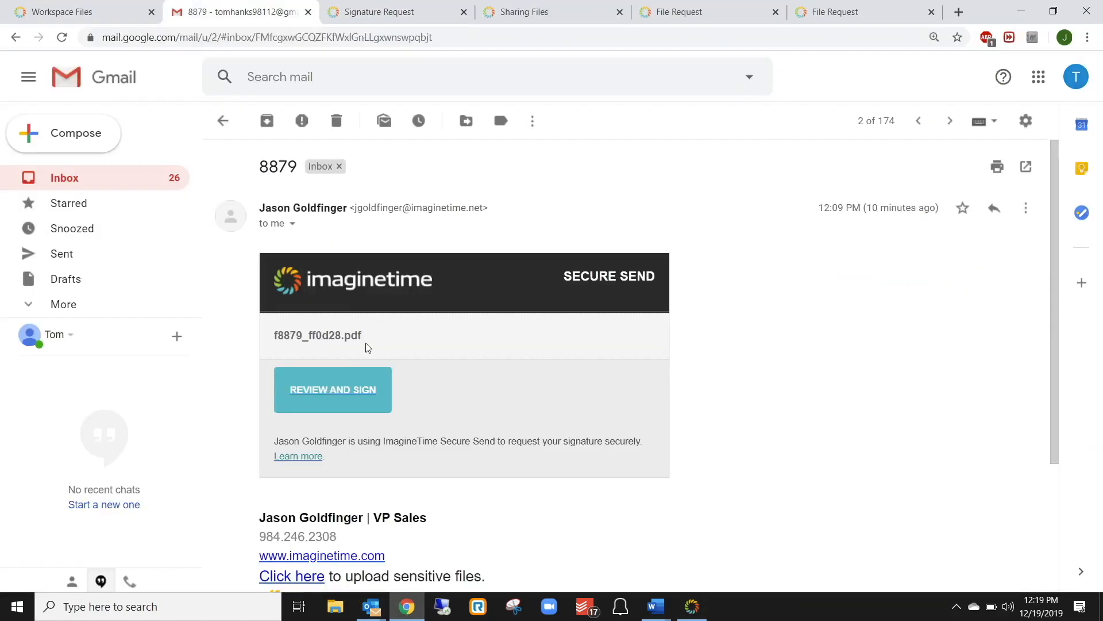
mouse_move(345, 394)
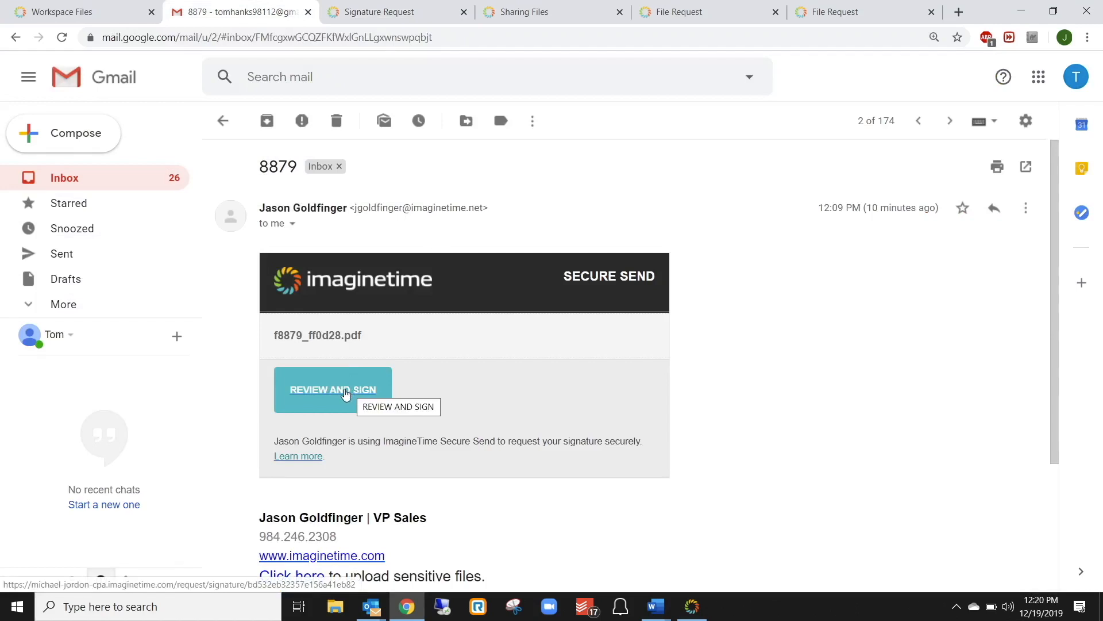
click(333, 389)
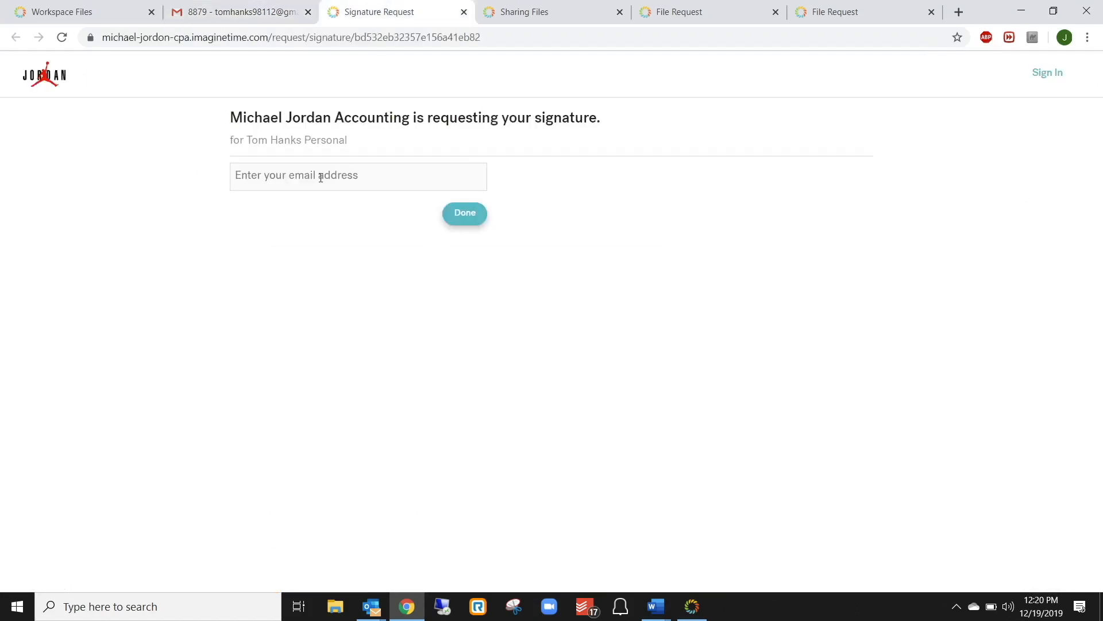
text(tom)
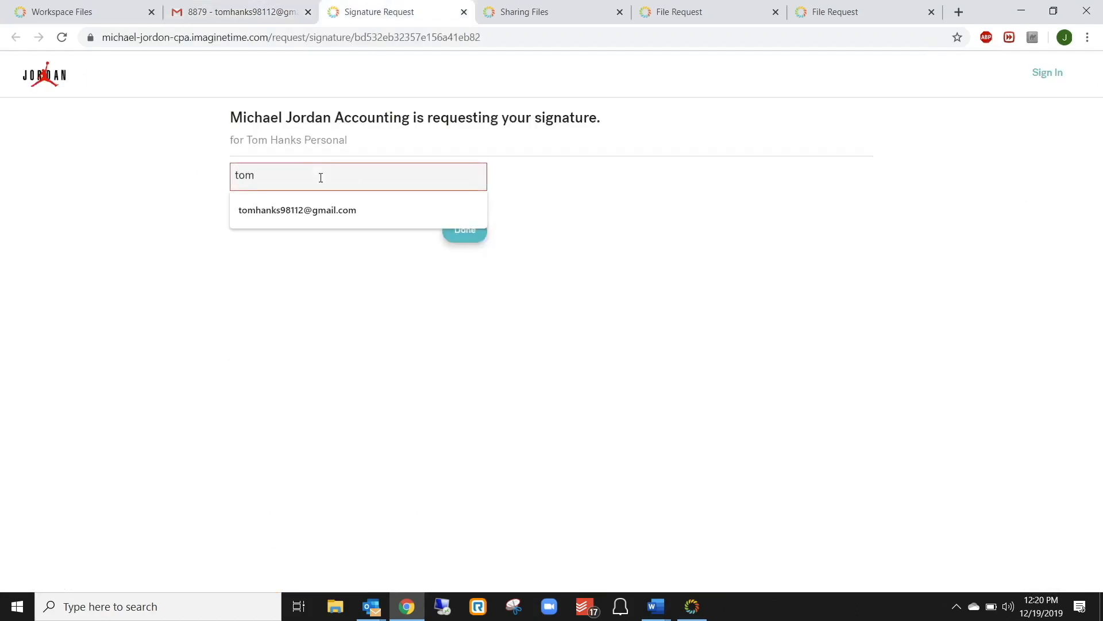
click(297, 210)
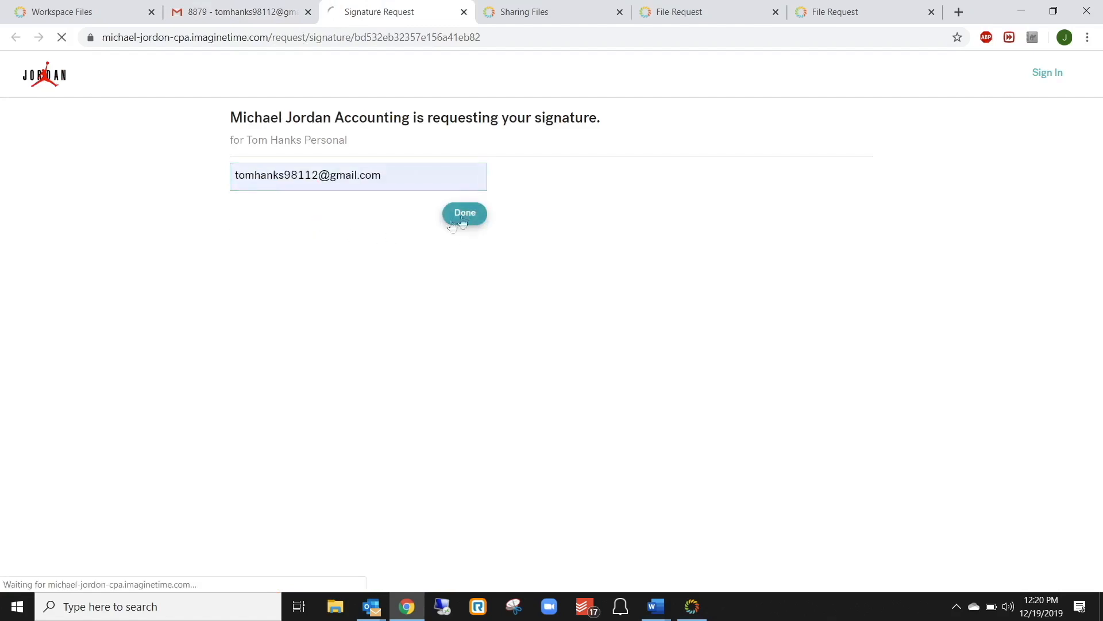
click(464, 212)
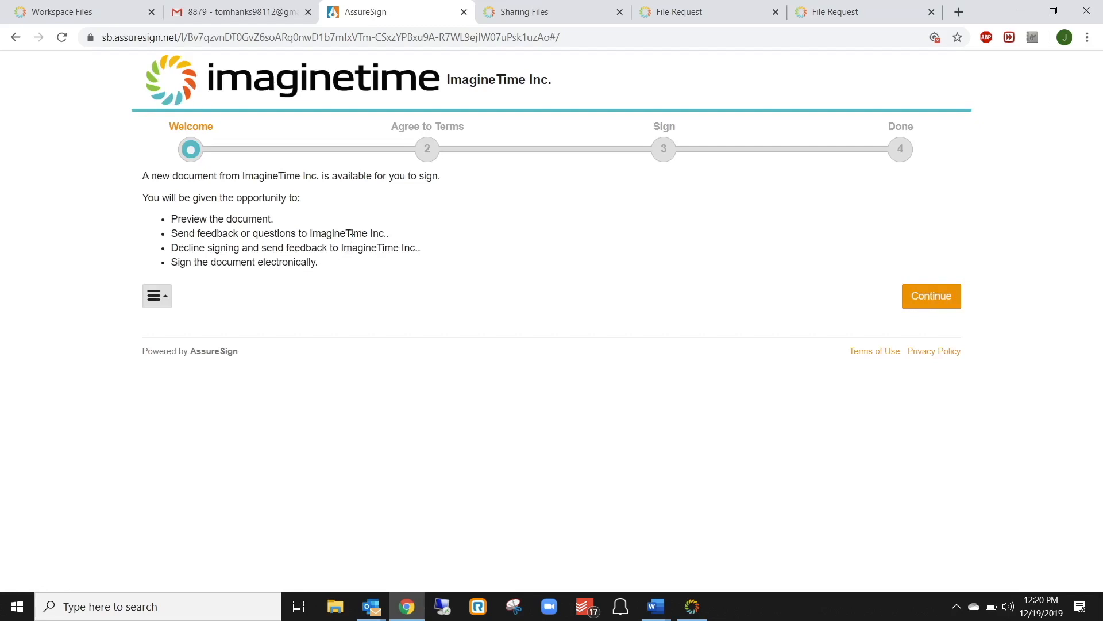
mouse_move(975, 297)
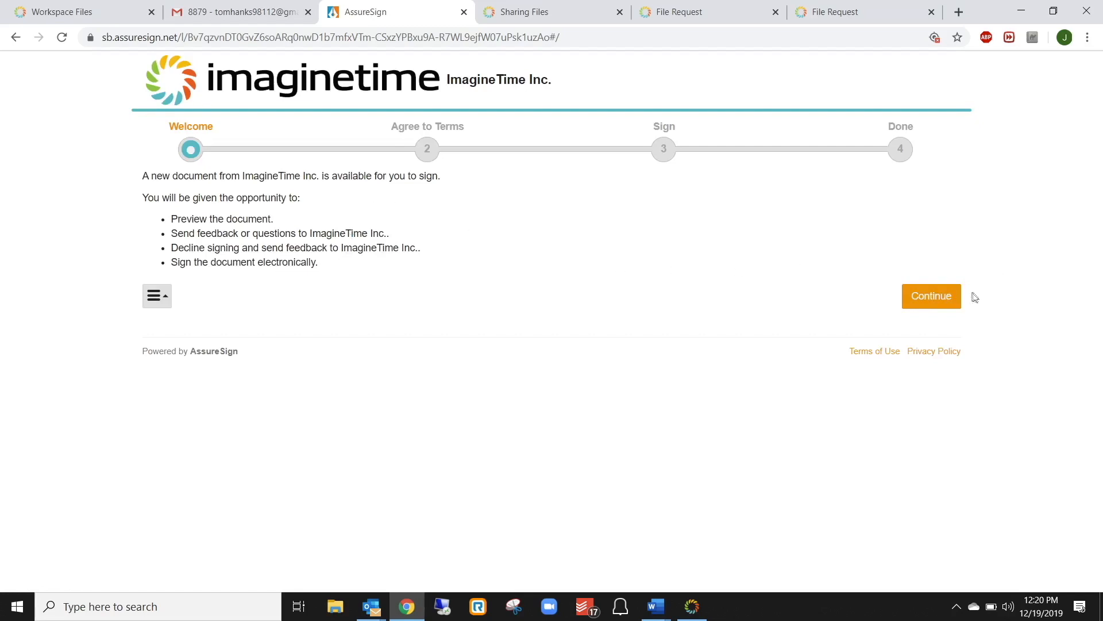
Step: Continue past the AssureSign welcome, agree to the terms, and start signing
click(930, 295)
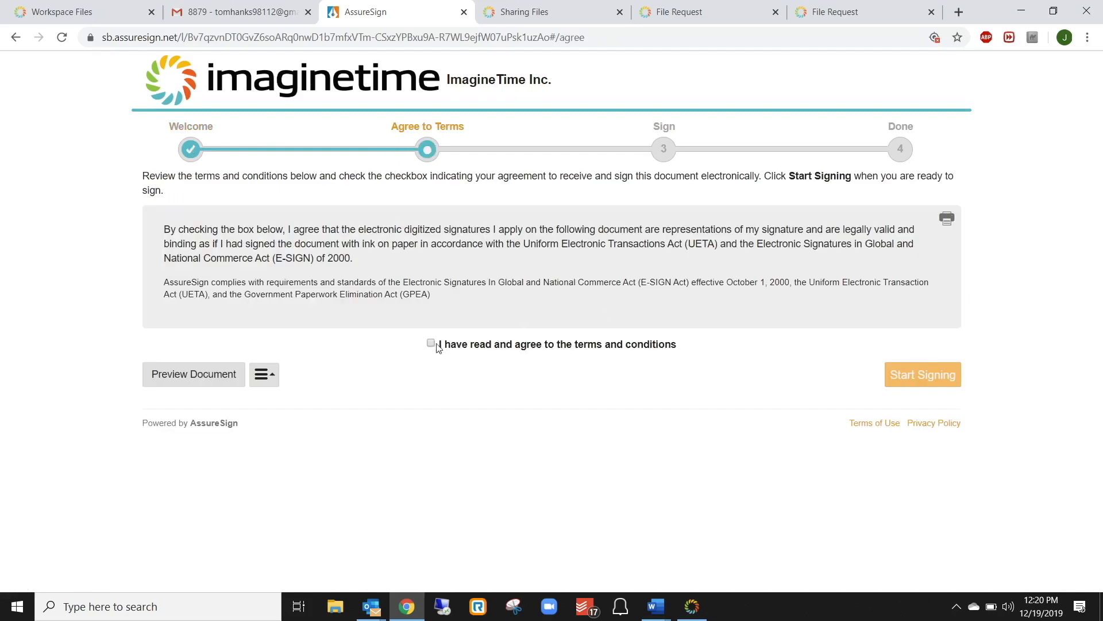
click(430, 342)
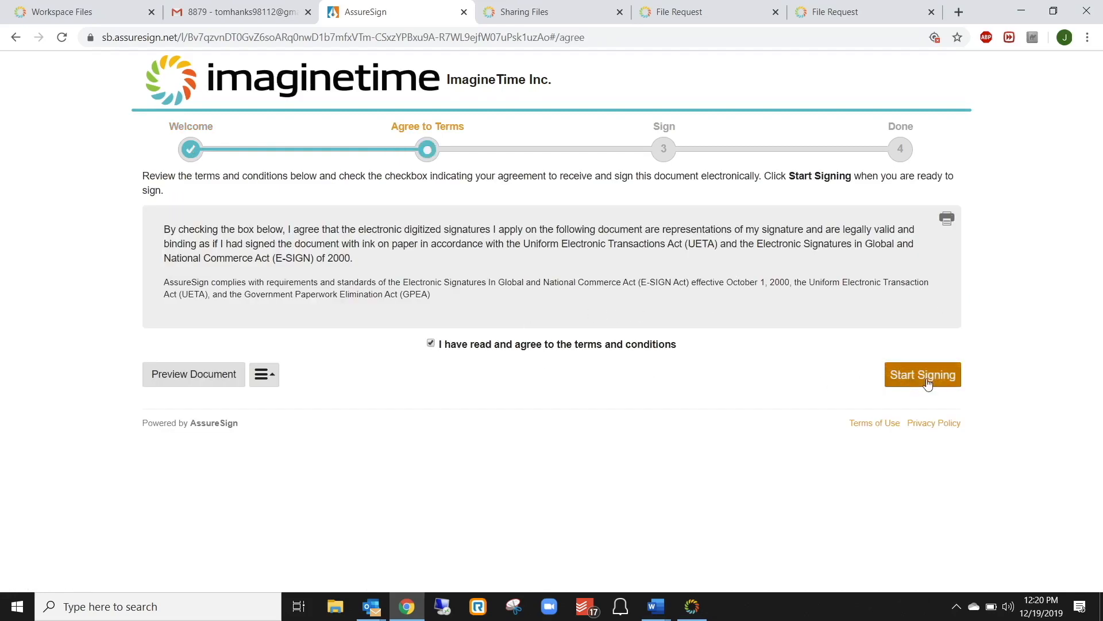
click(923, 374)
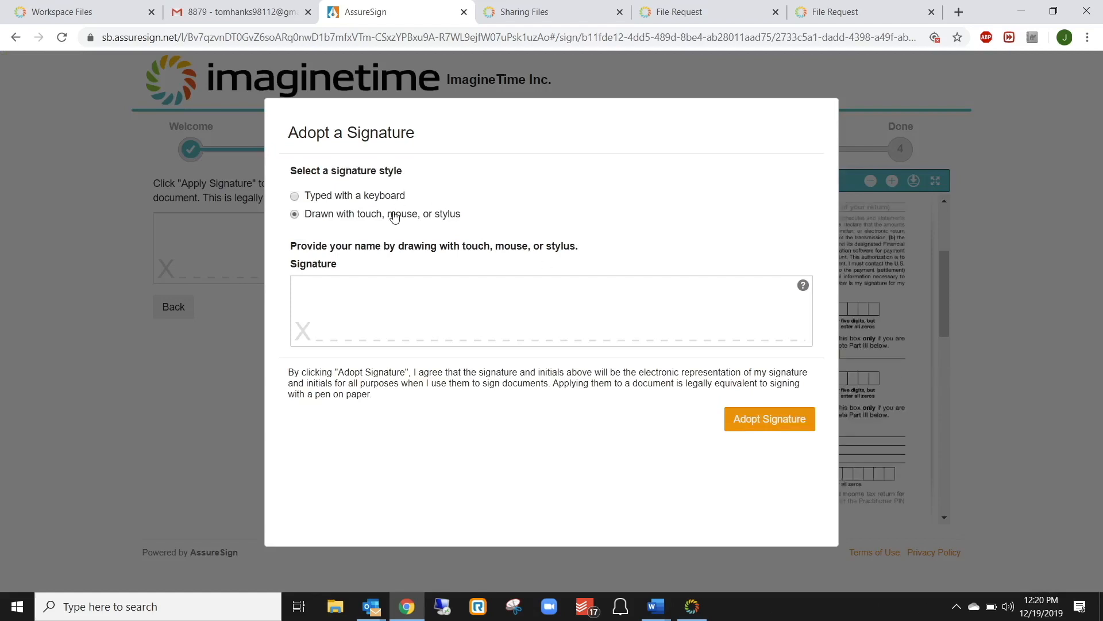
mouse_move(392, 314)
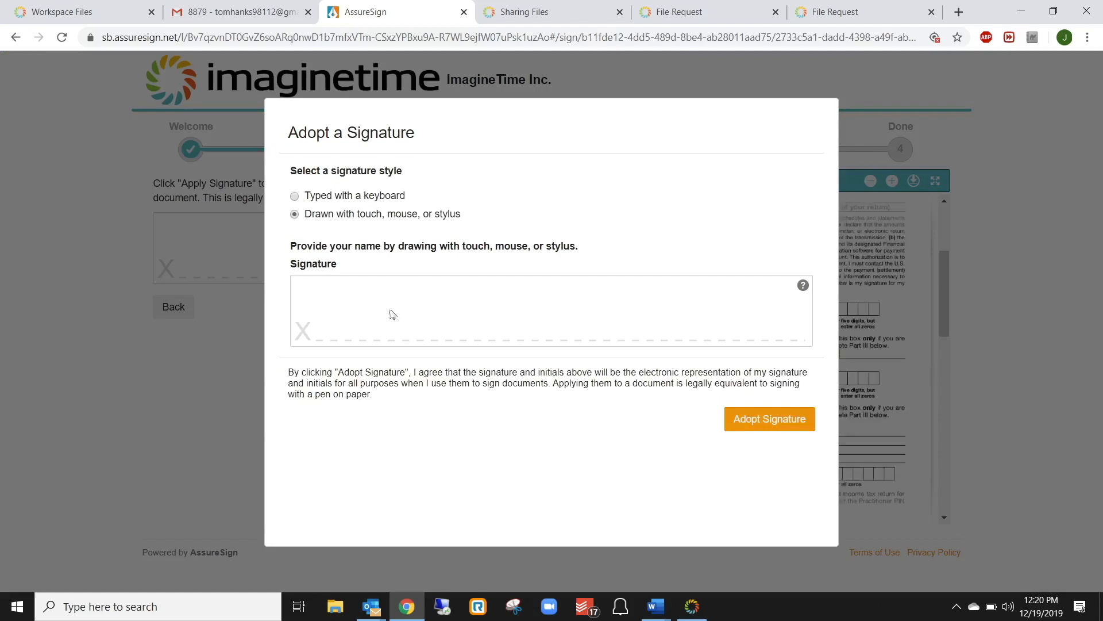
Step: Preview the Typed style, return to Drawn, and adopt the hand-drawn signature
click(294, 195)
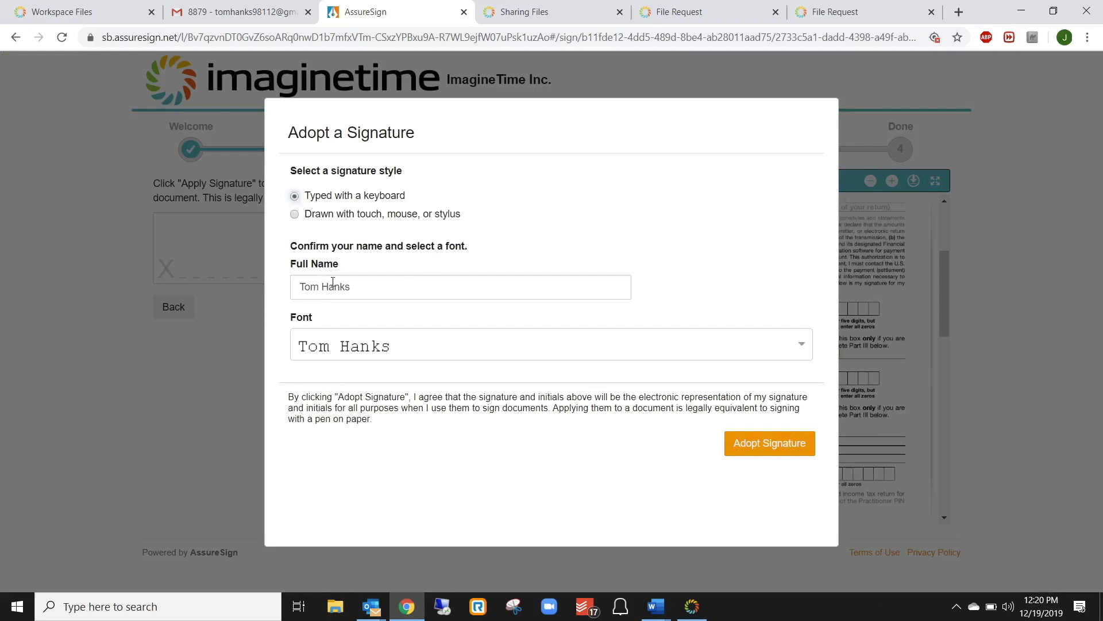
click(294, 214)
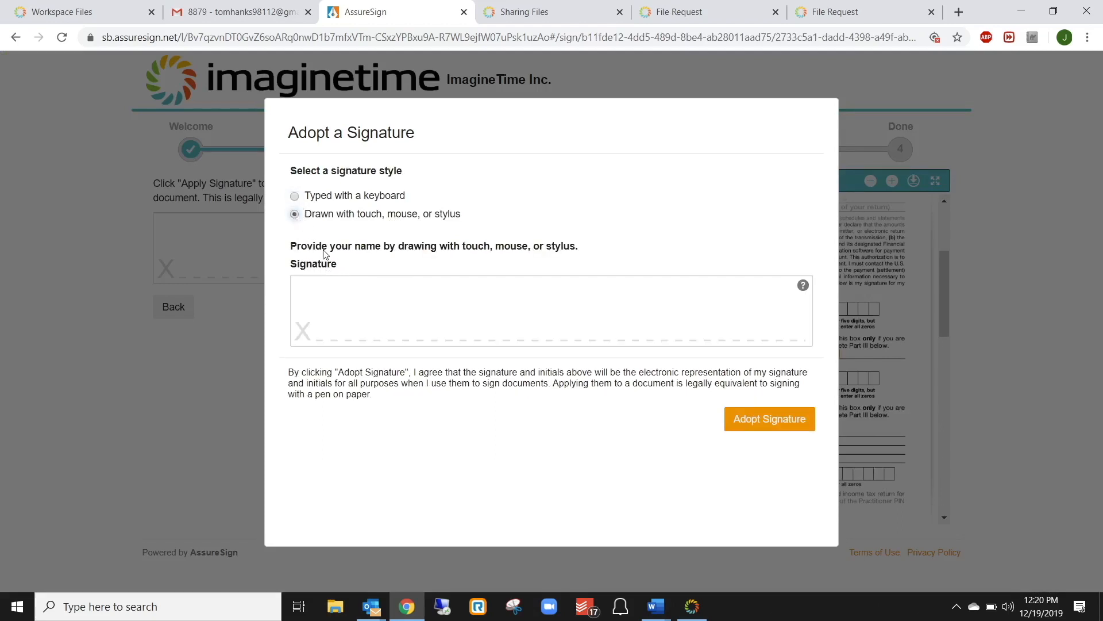
mouse_move(341, 316)
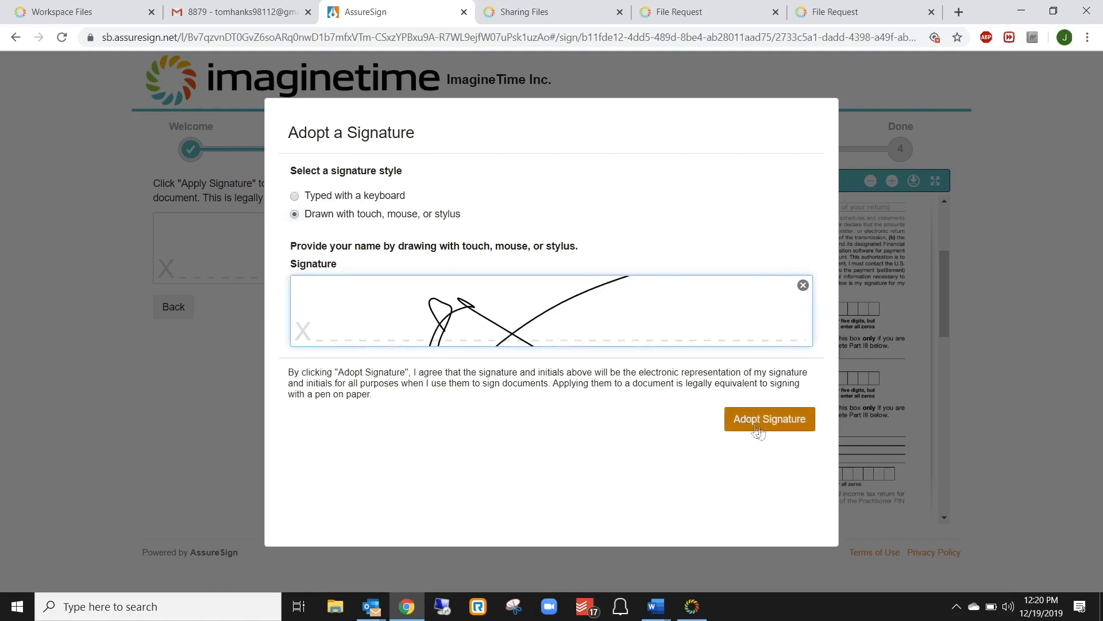
click(769, 419)
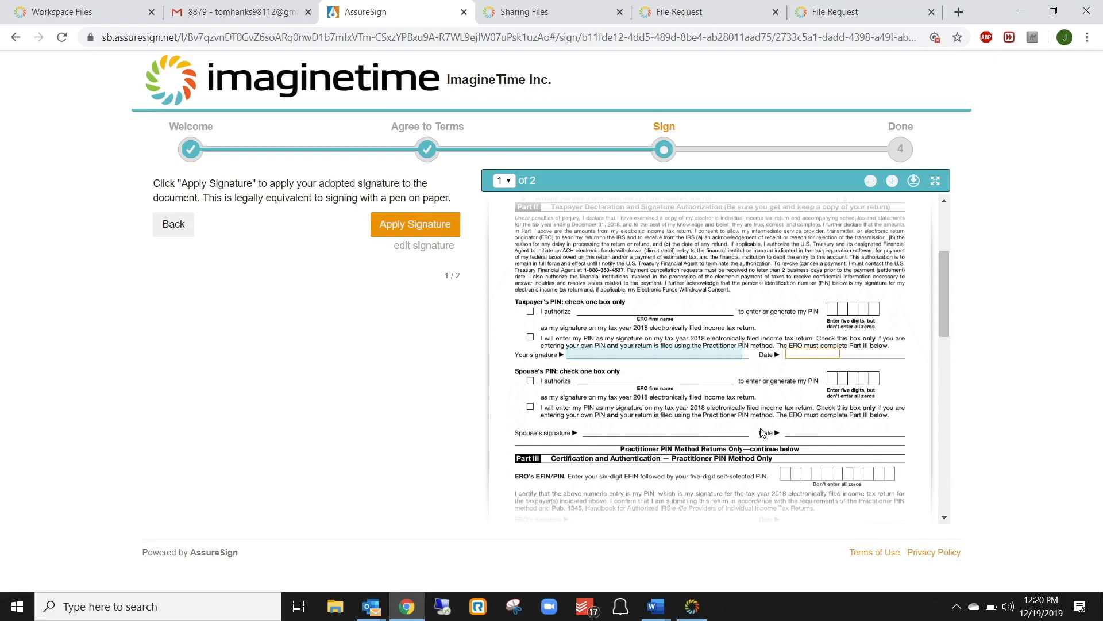
Step: Apply the signature to the 8879 and enter the date 12/19/2019
scroll(down, 3)
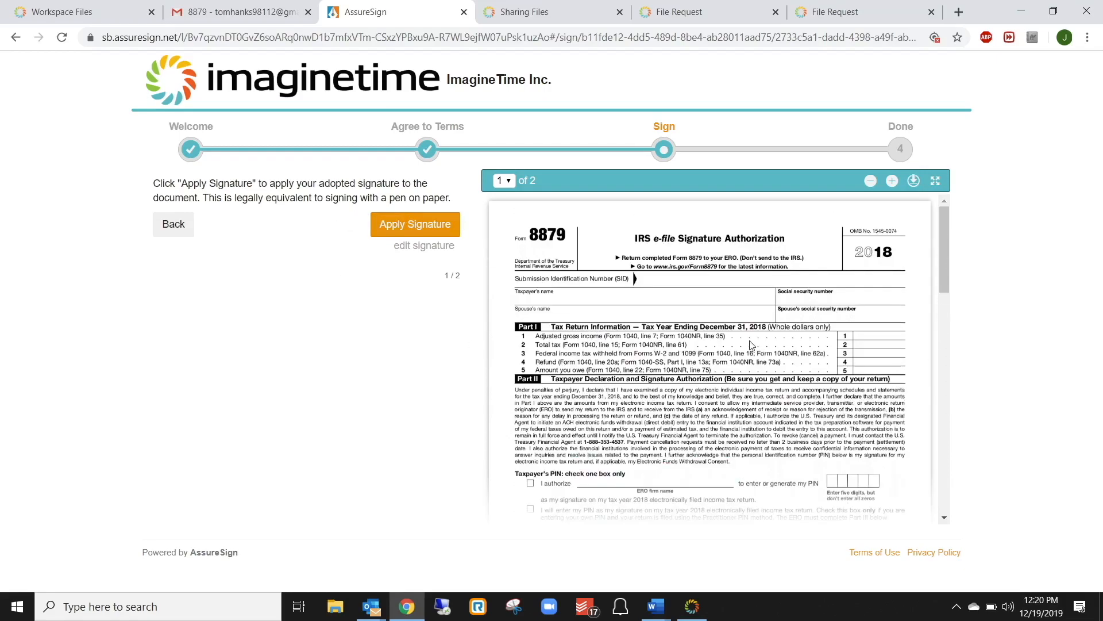
click(414, 223)
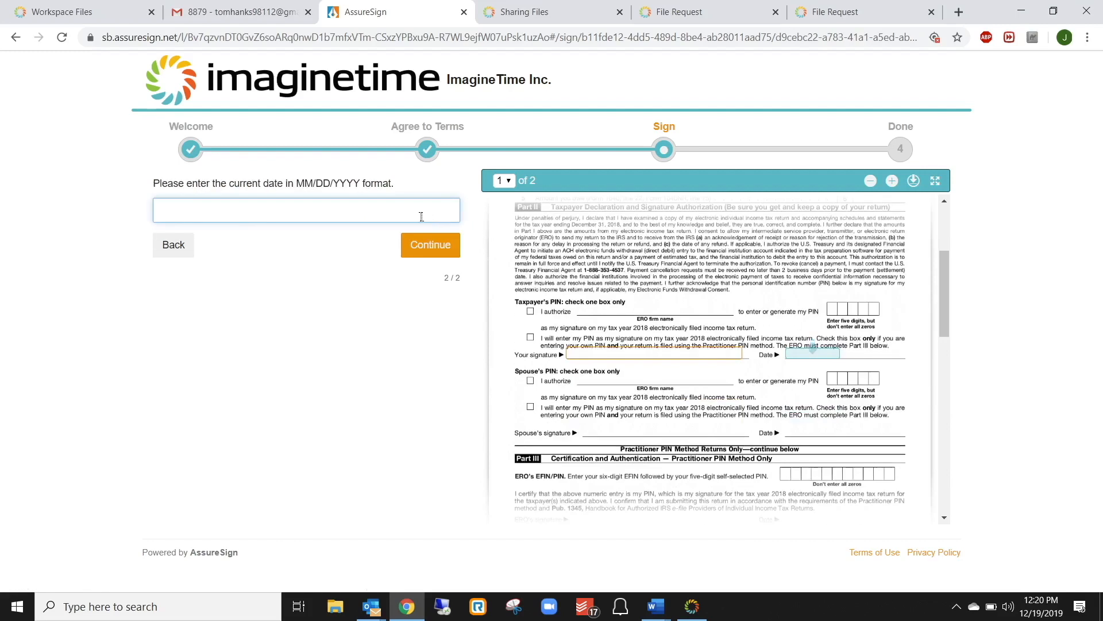
text(12/19/2019)
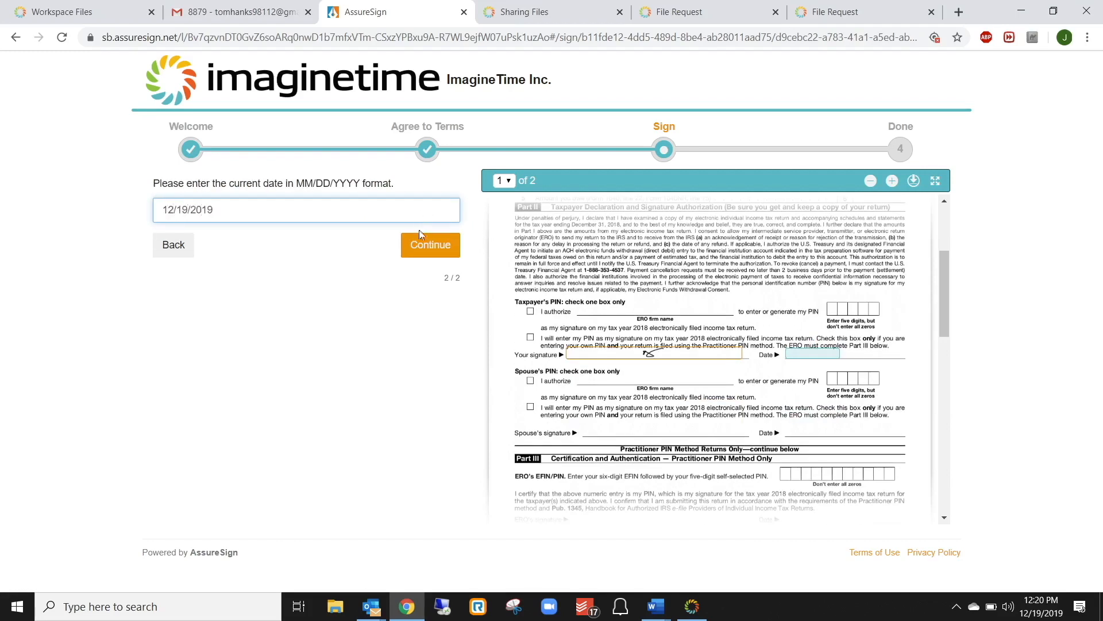
click(430, 245)
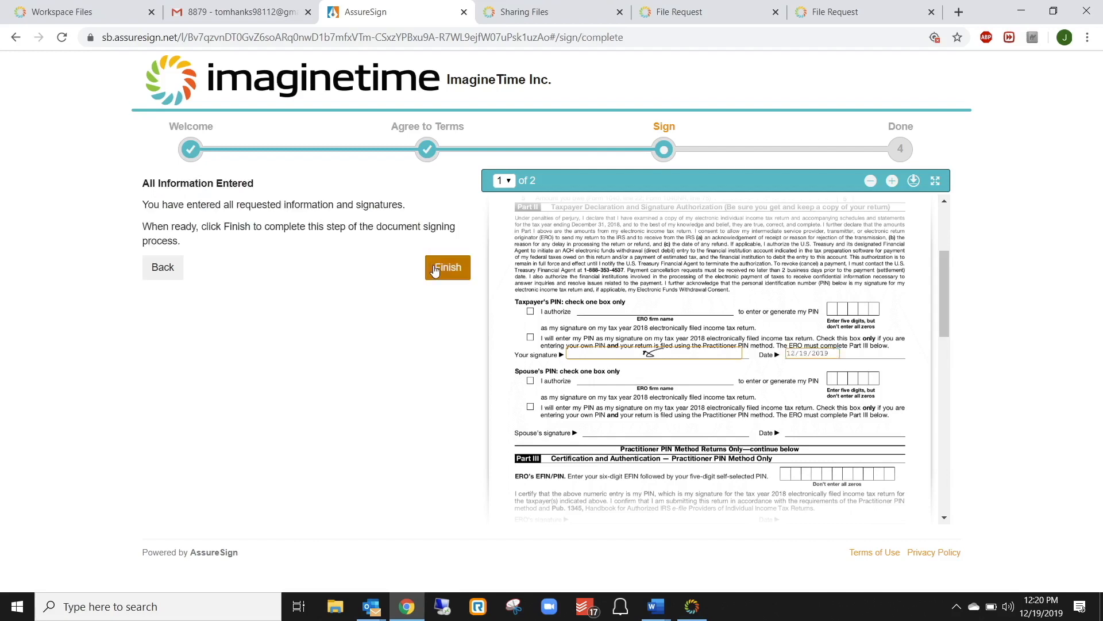
Step: Finish and submit the signed 8879 to reach the all-done confirmation
click(448, 268)
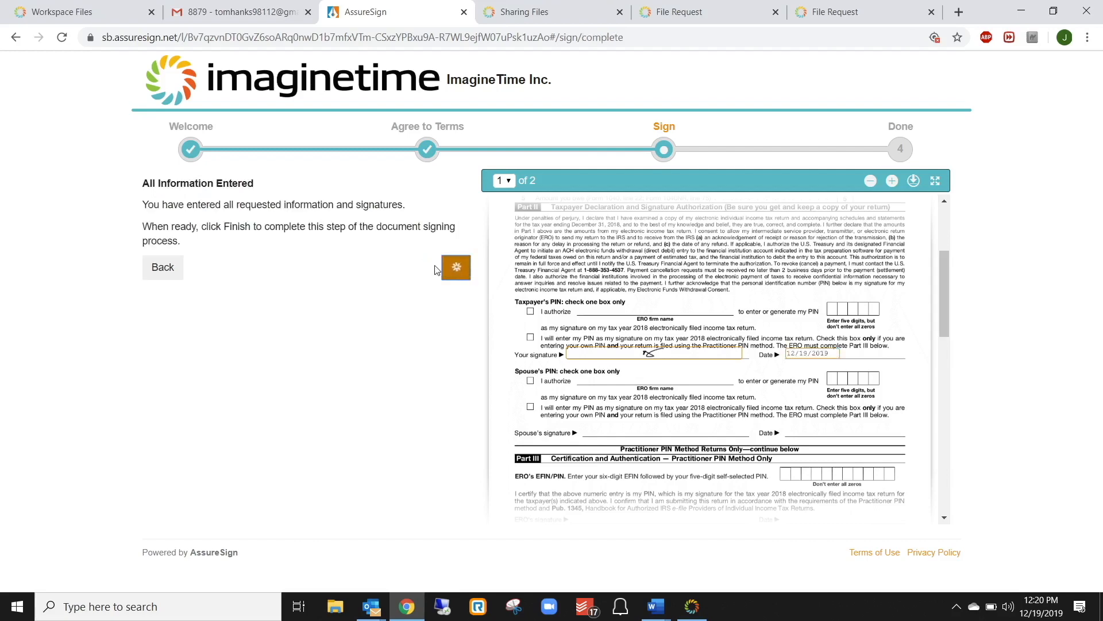
click(455, 268)
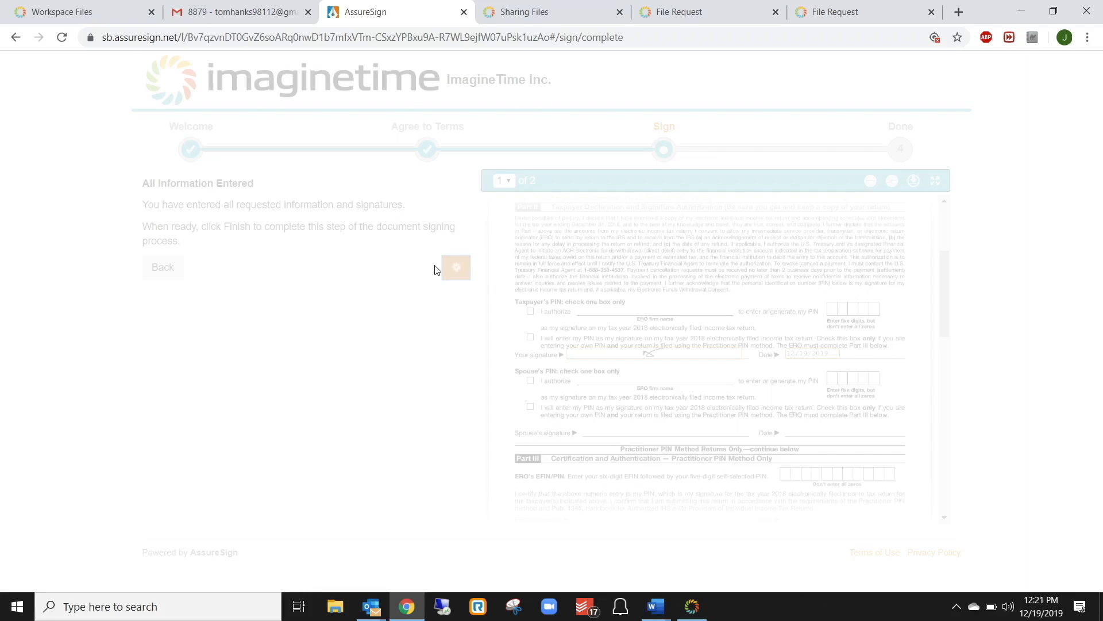
click(448, 267)
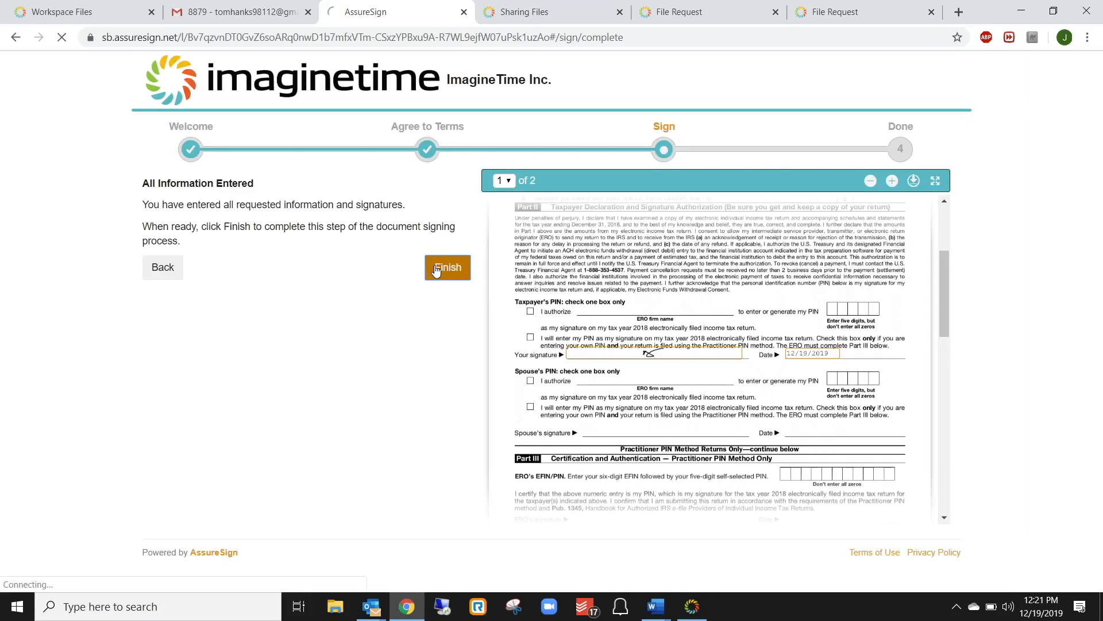
click(447, 267)
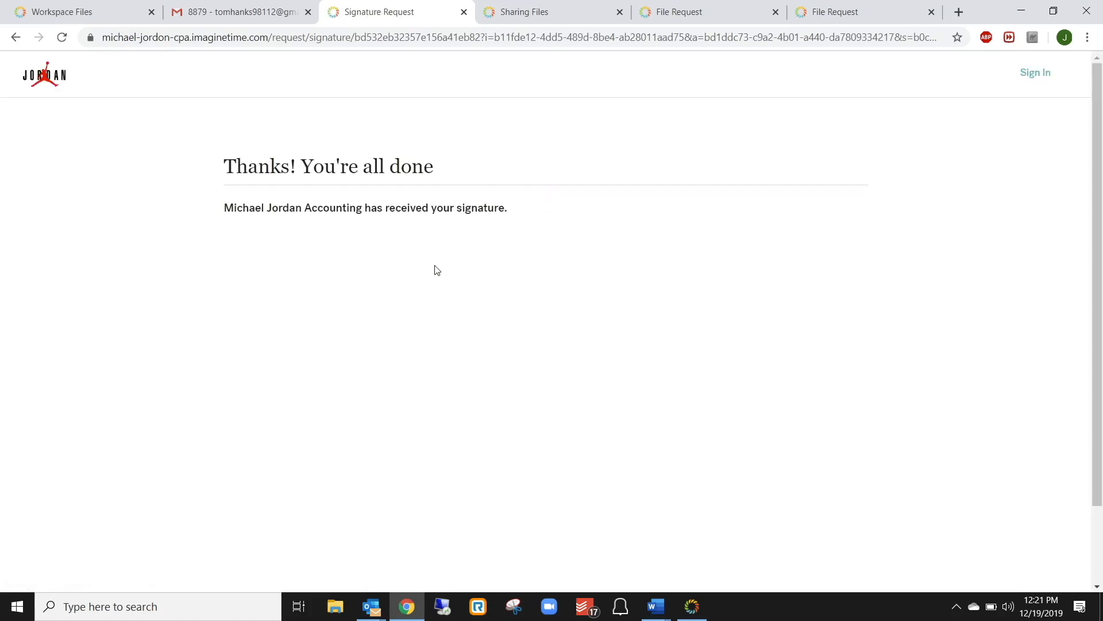